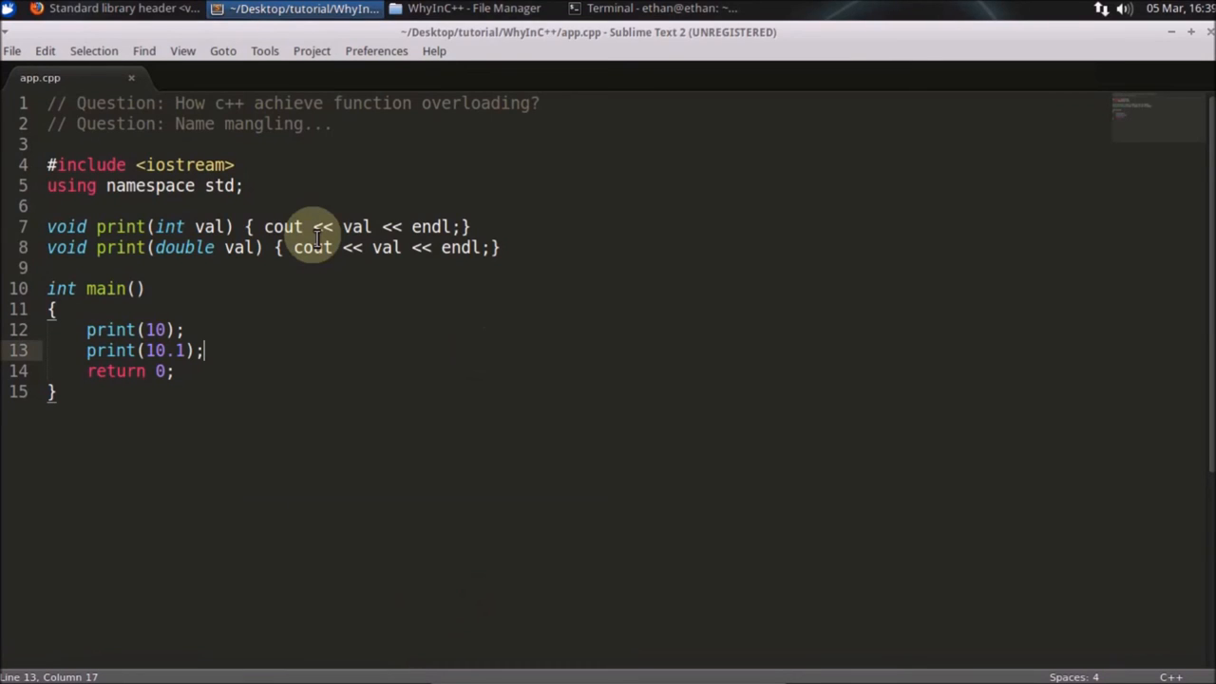
mouse_move(289, 140)
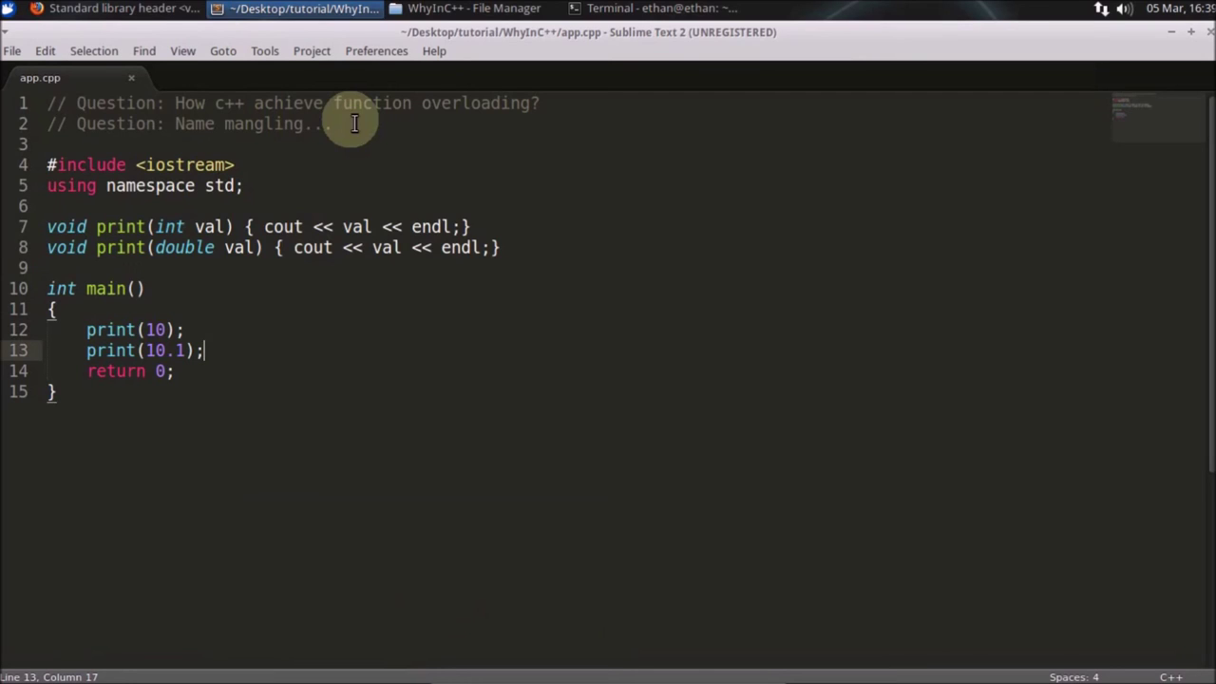
mouse_move(122, 247)
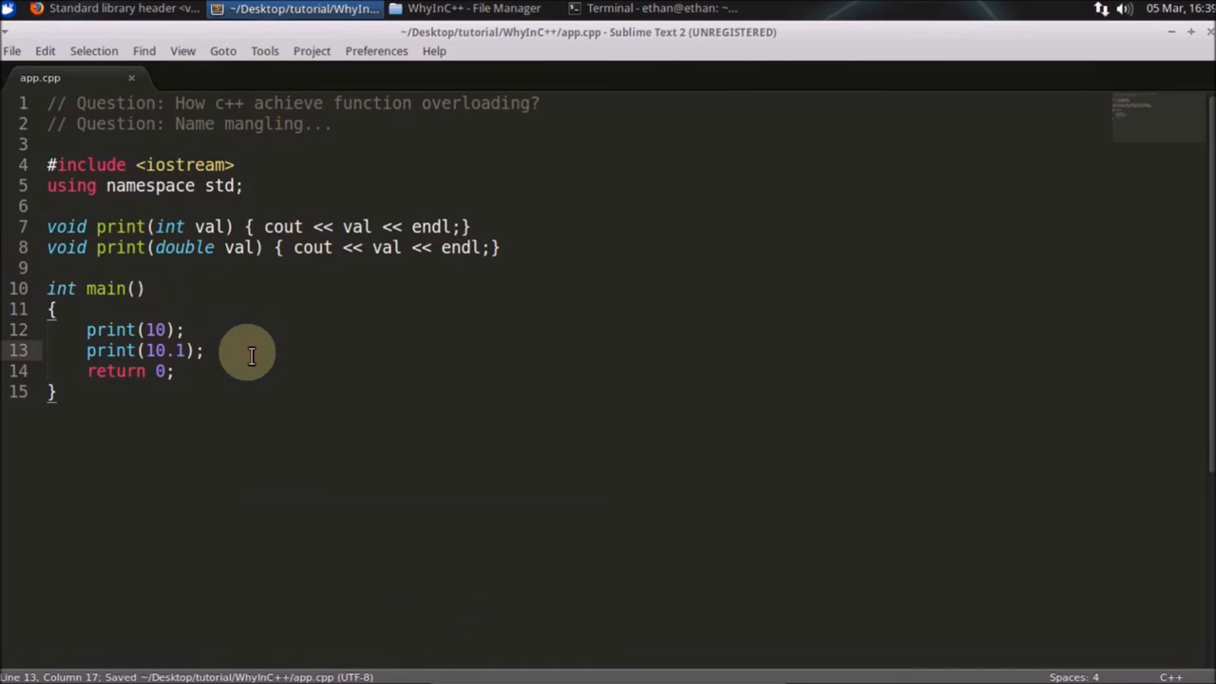
- Review and save app.cpp with print(int) and print(double) overloads called from main
click(201, 349)
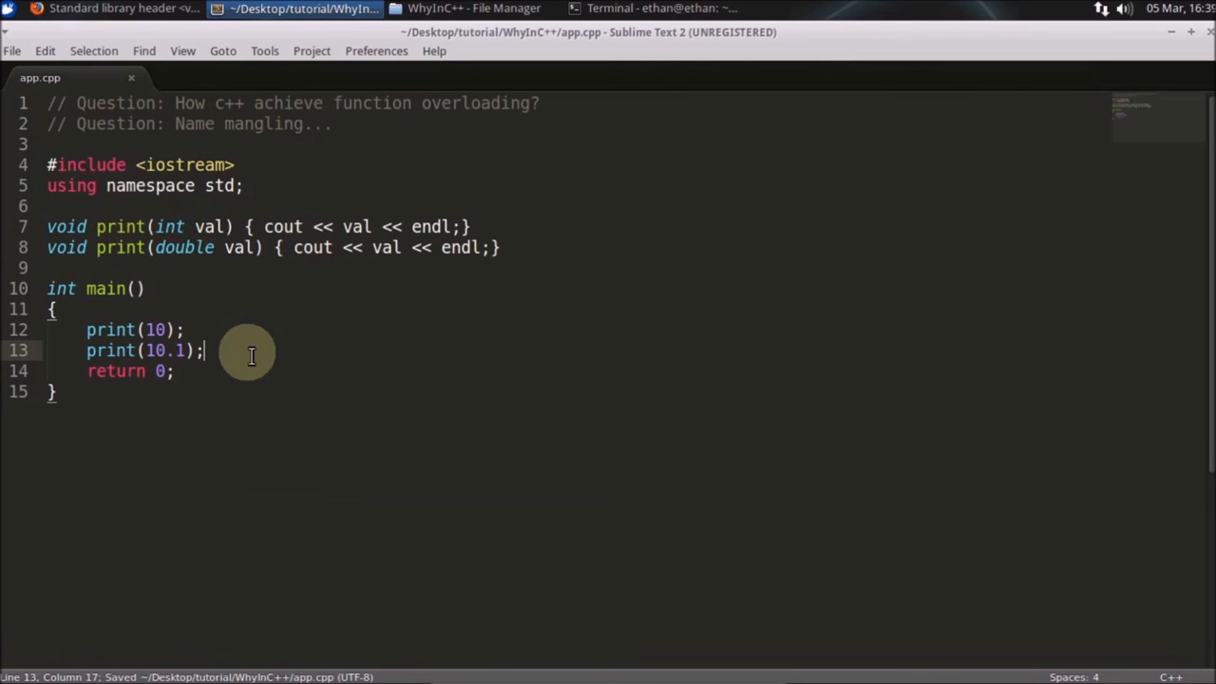
- Compile and run app.cpp in Terminal, then nm app.o to see _Z5printi and _Z5printd
click(665, 7)
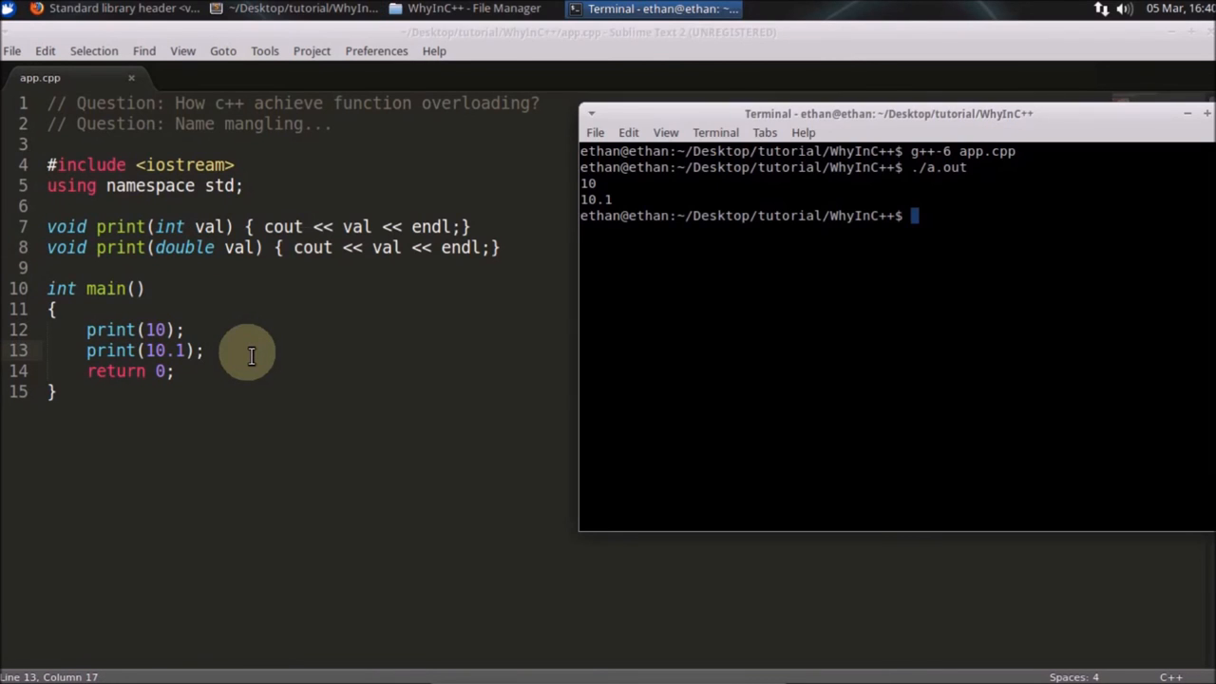
mouse_move(643, 312)
text(g++-6 -c app.cpp)
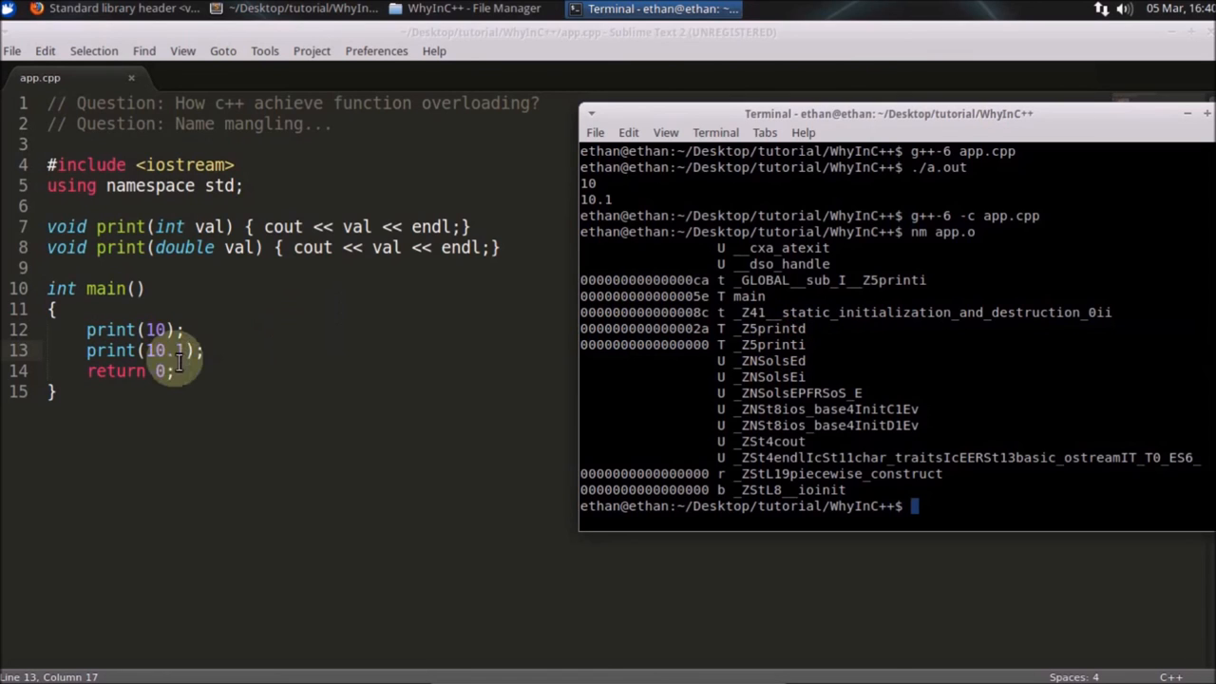
mouse_move(817, 275)
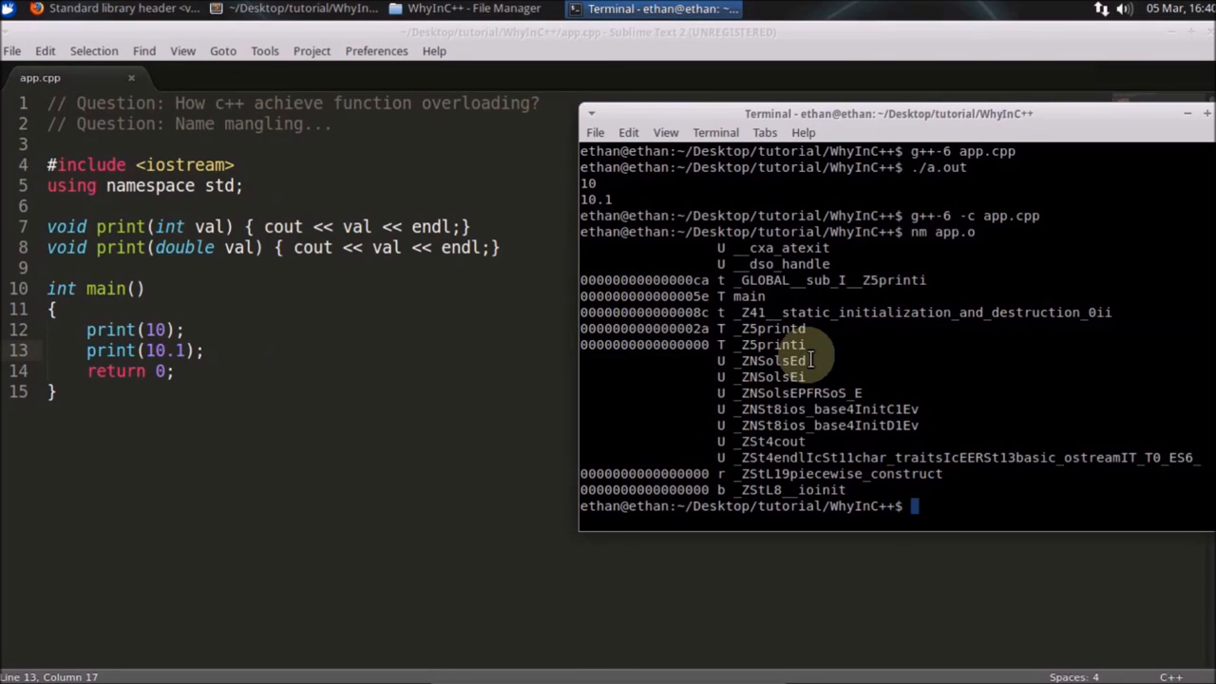
mouse_move(817, 345)
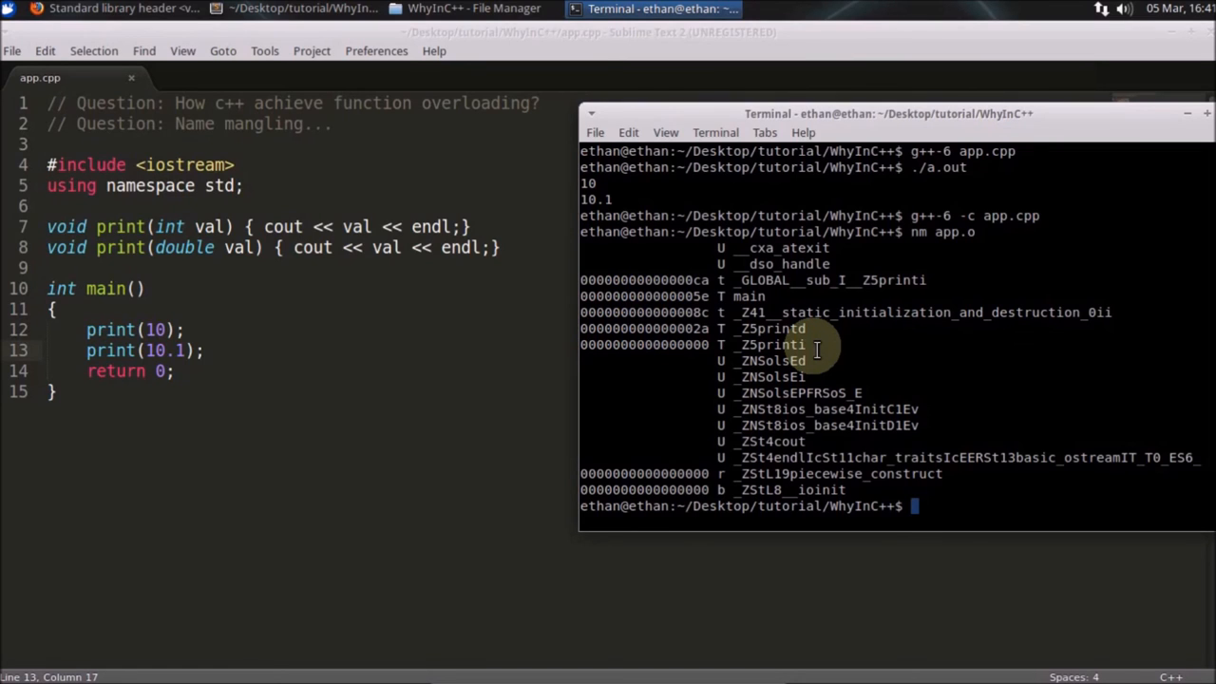
double_click(770, 344)
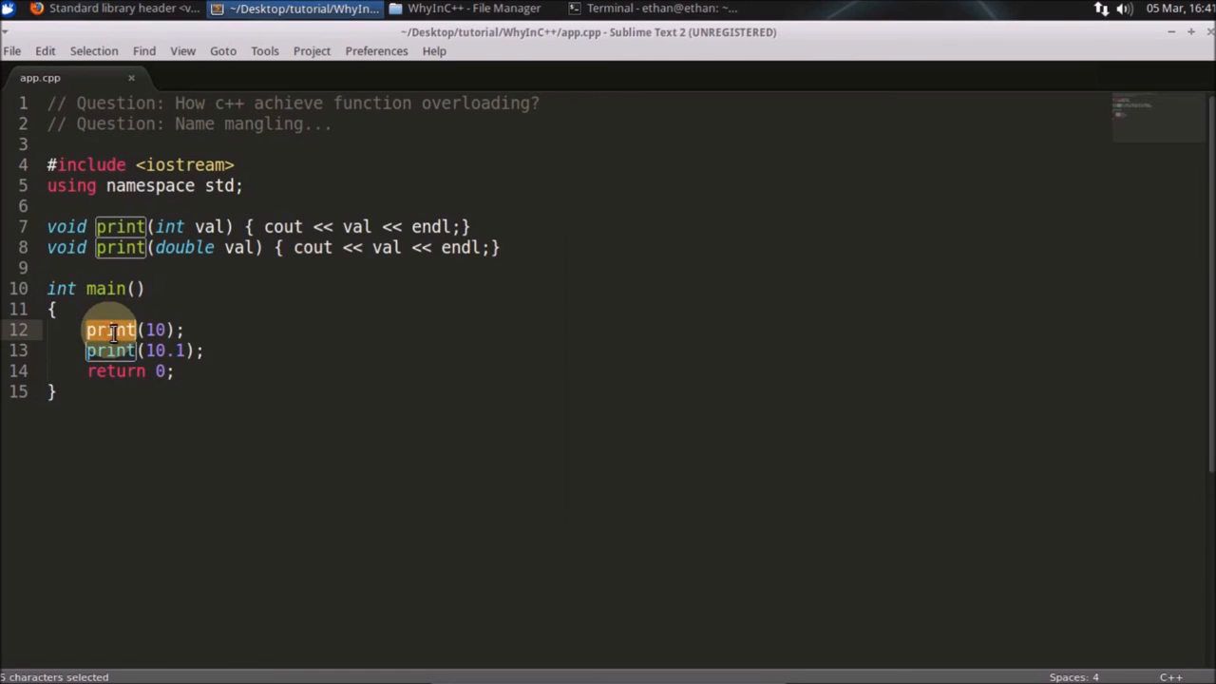
- Rename the print overloads and their calls to _Z5printi and _Z5printd, checking against the nm listing
text(_Z5printi)
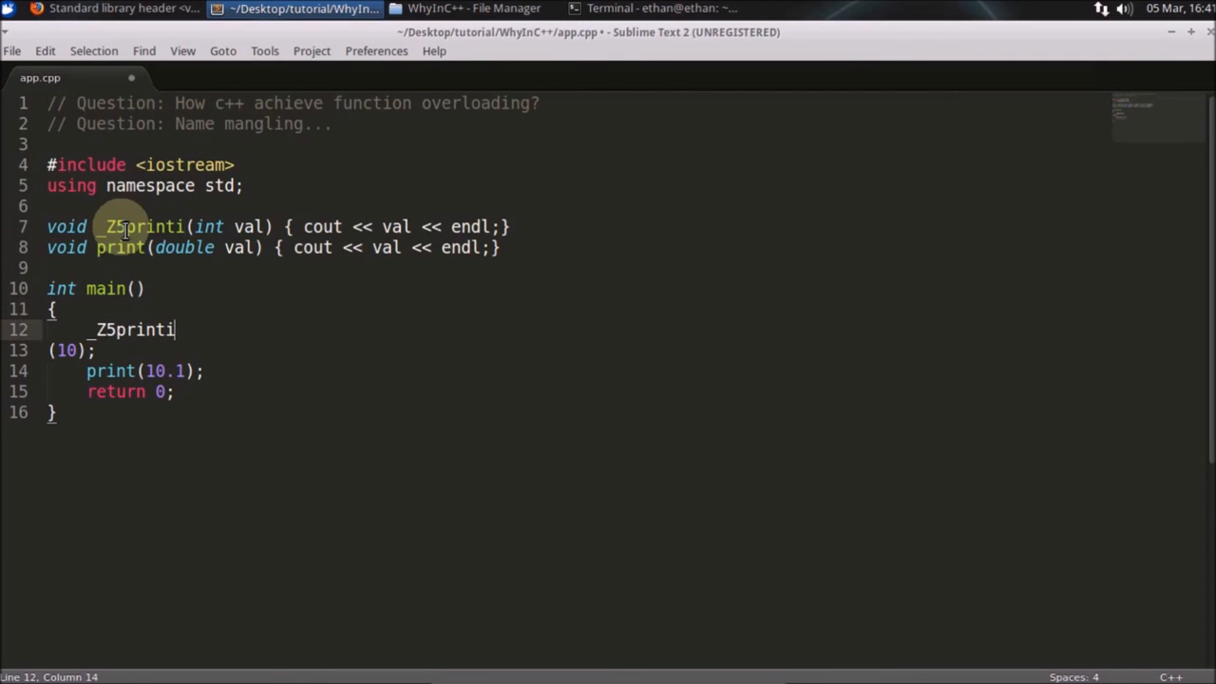
click(665, 8)
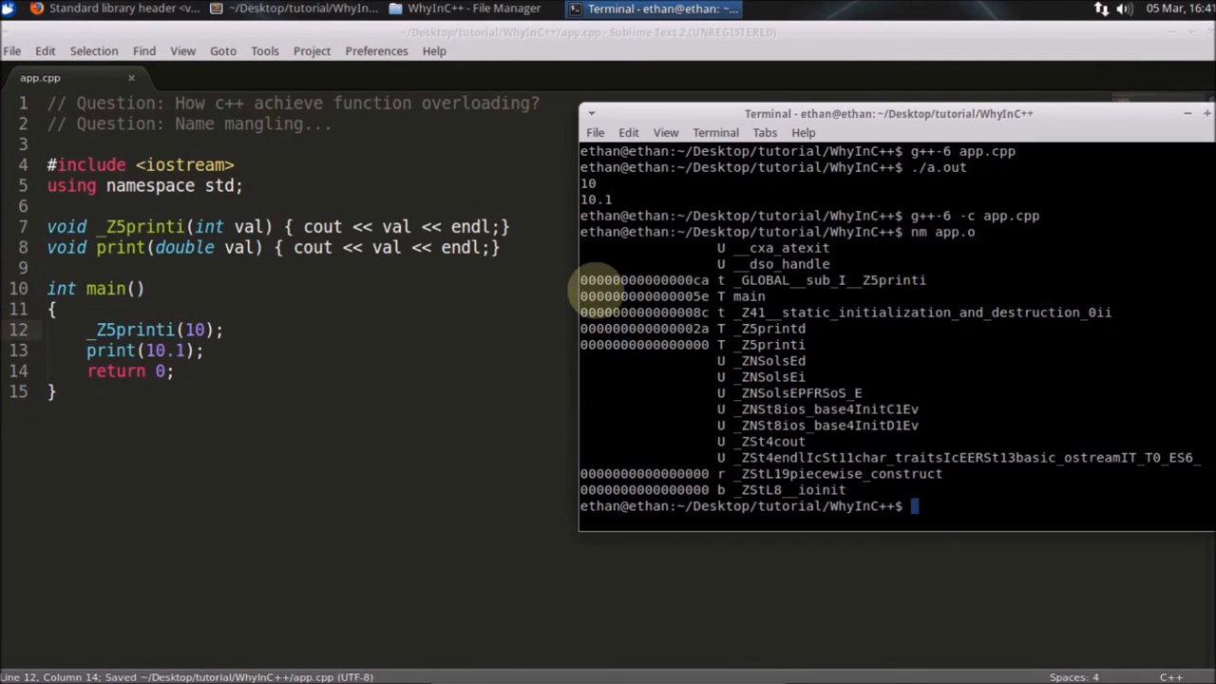
mouse_move(814, 331)
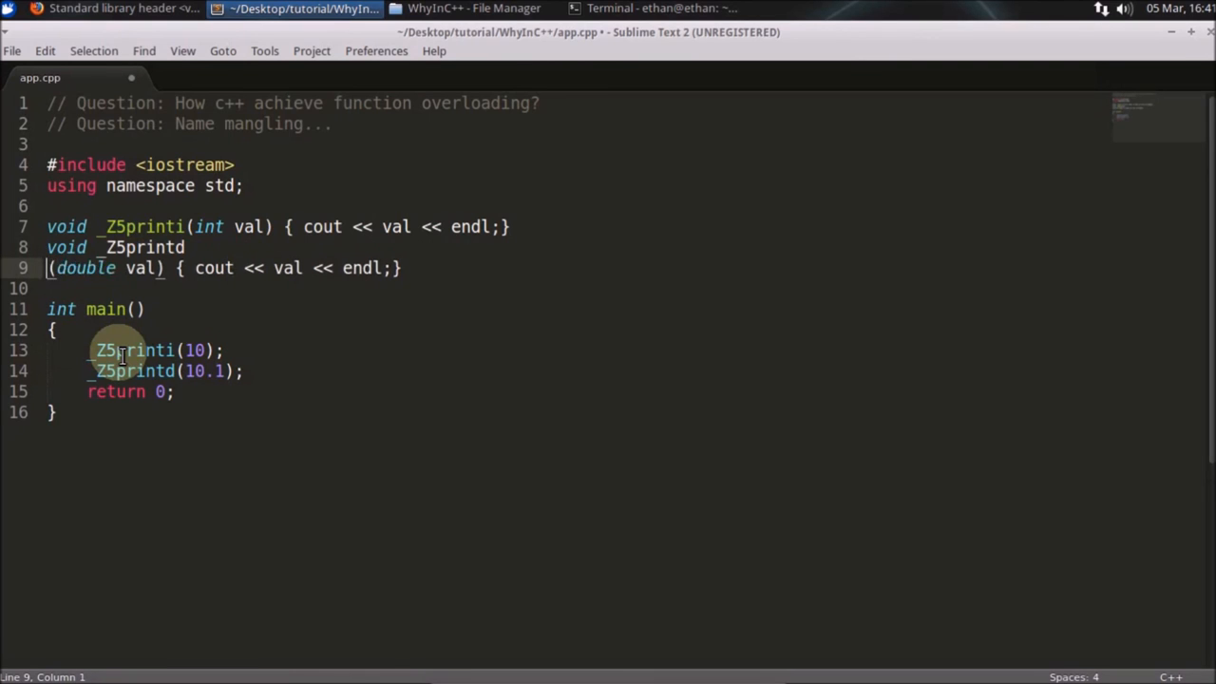
click(675, 8)
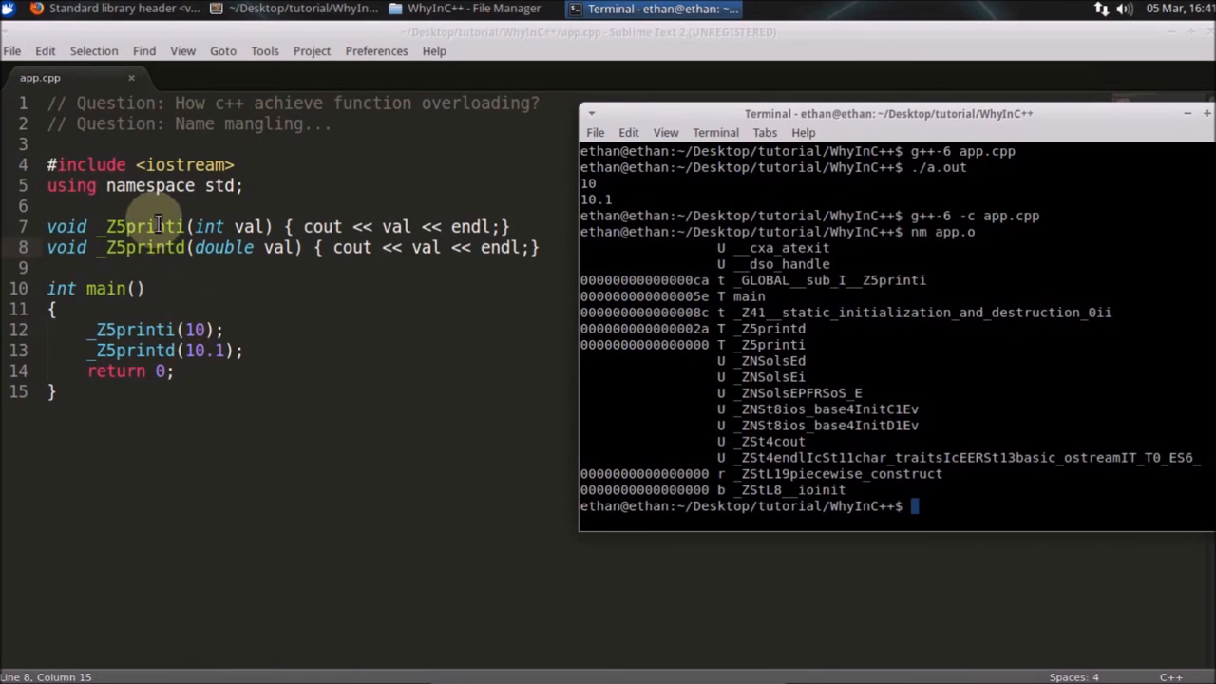
mouse_move(186, 277)
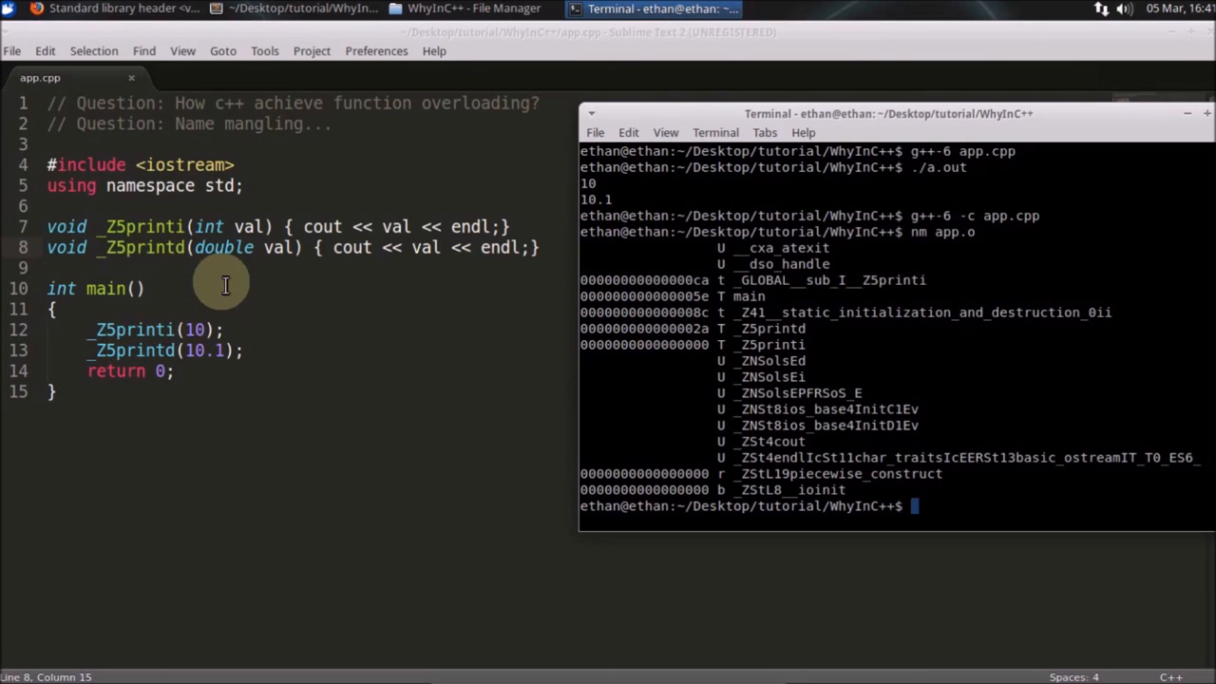
mouse_move(168, 226)
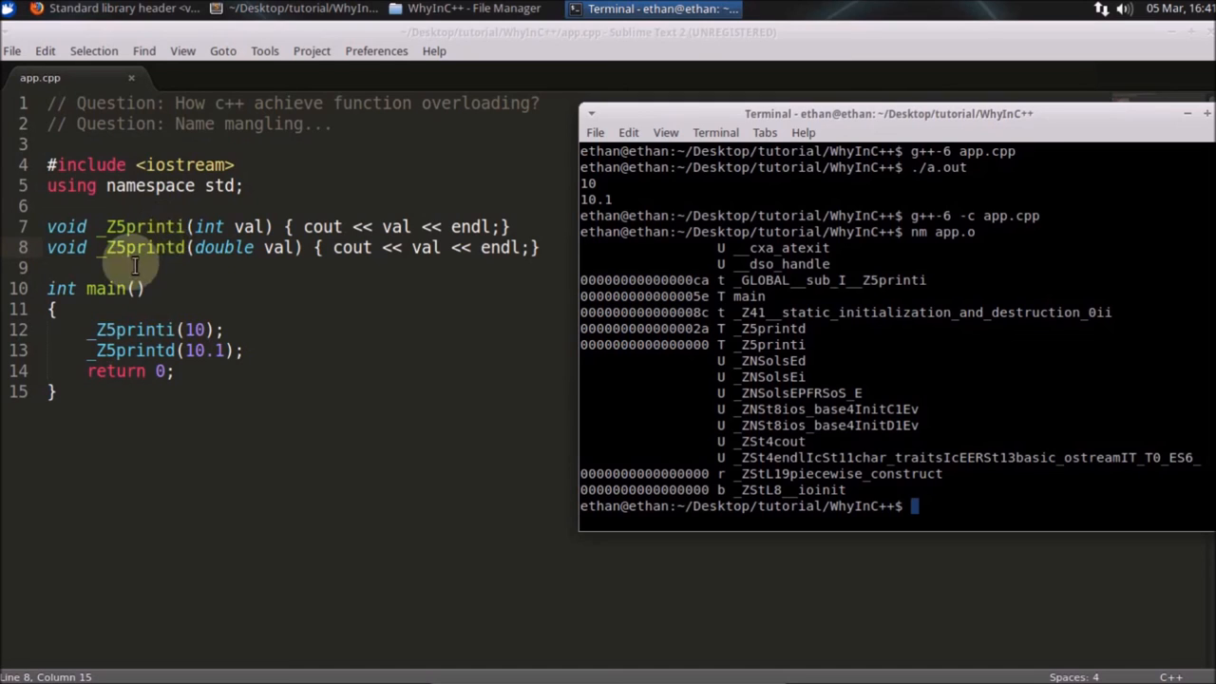
- Add void somefun() {}, save, recompile and confirm nm shows _Z7somefunv
text(void)
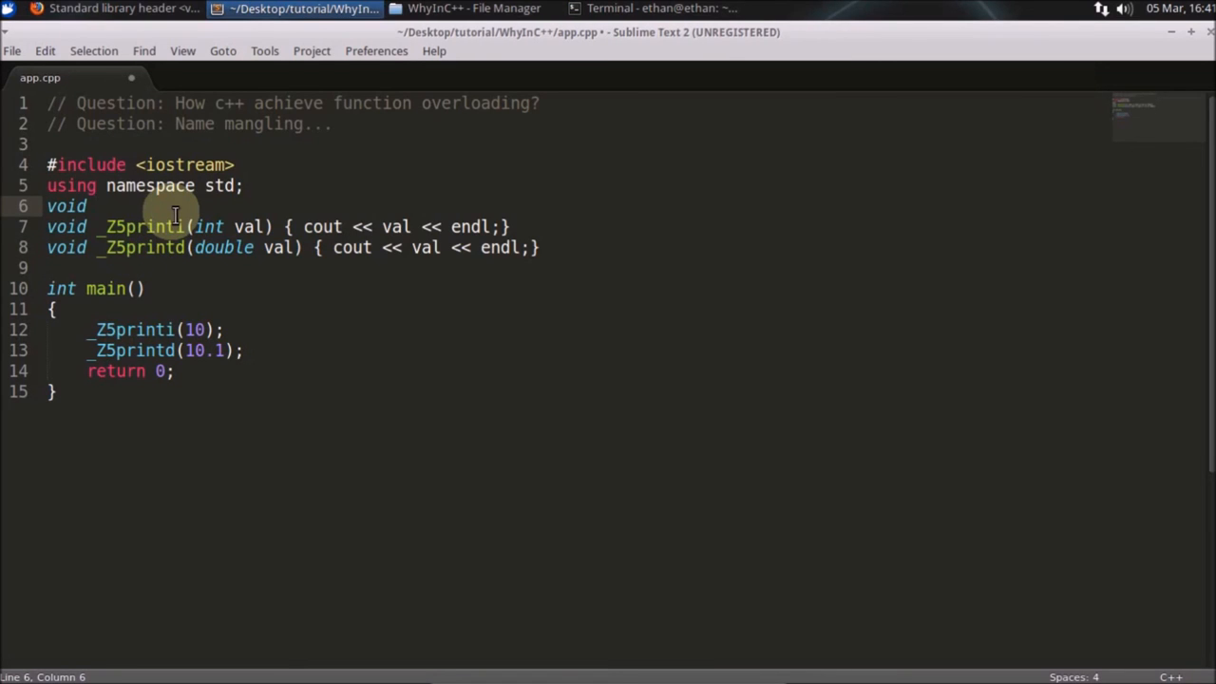
text(some)
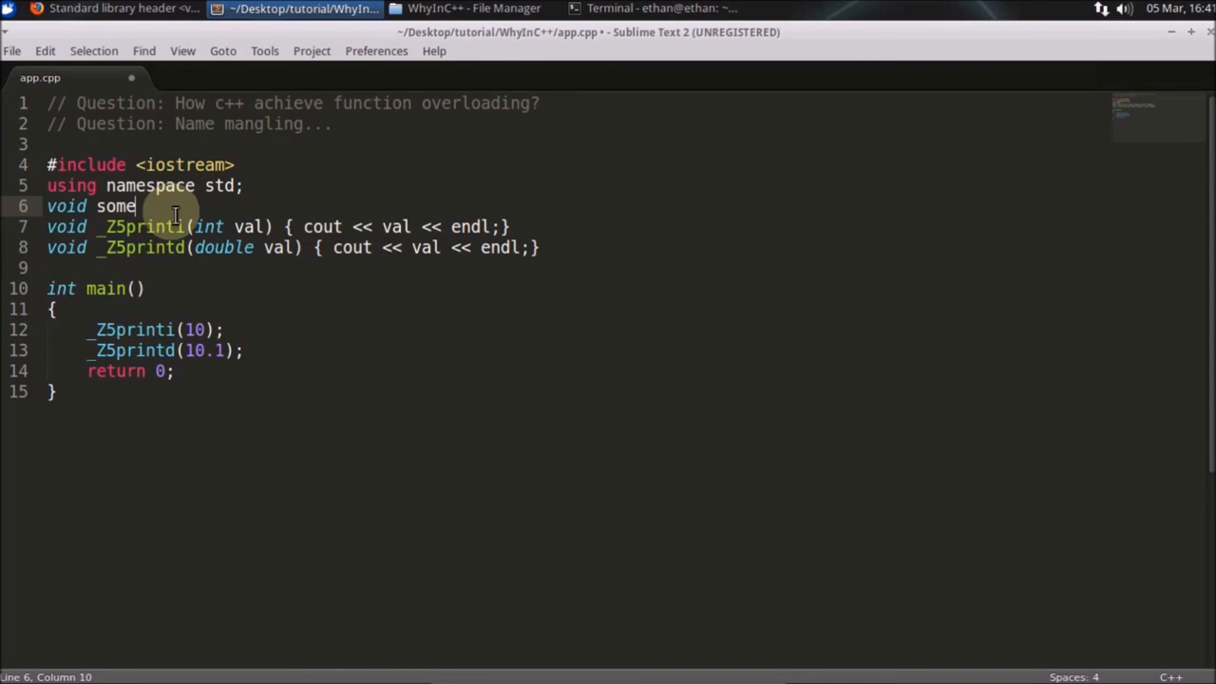
text(fun() {})
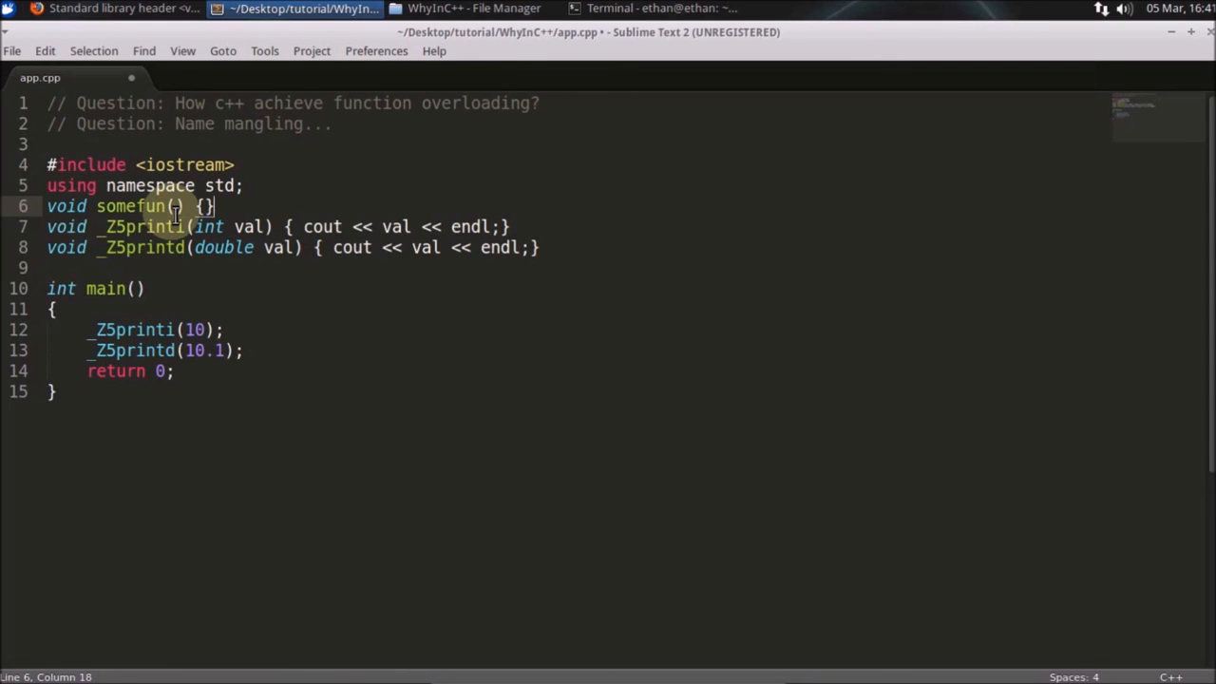
key(ctrl+s)
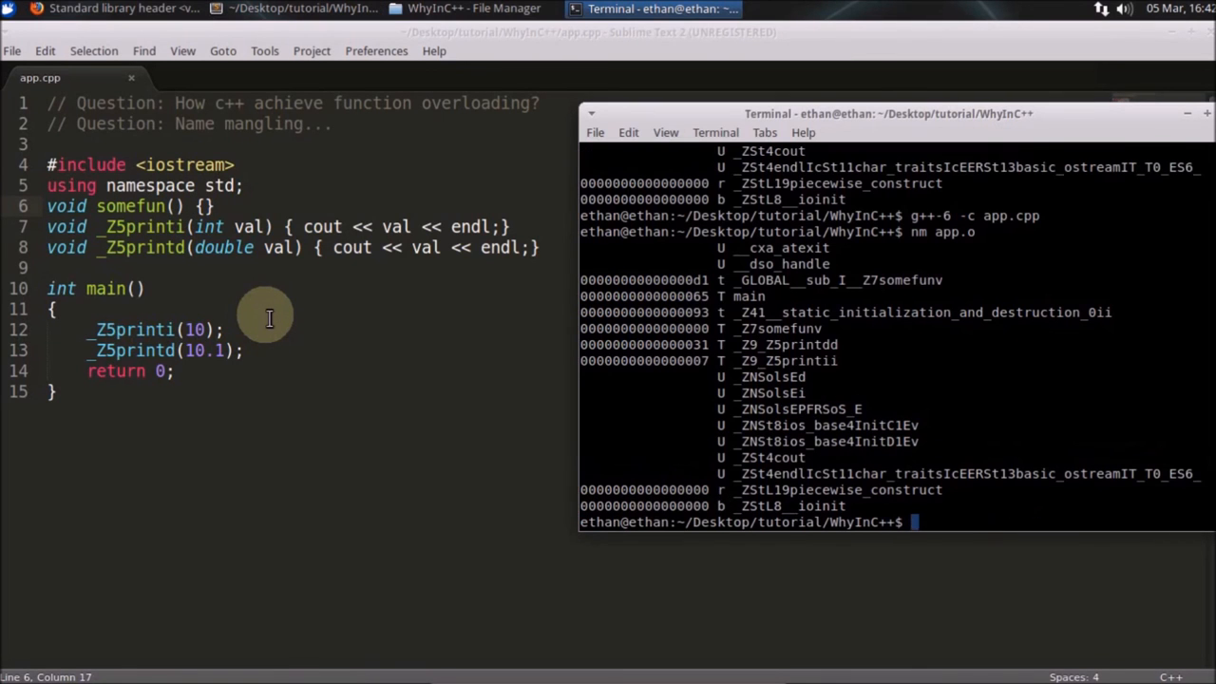
mouse_move(517, 292)
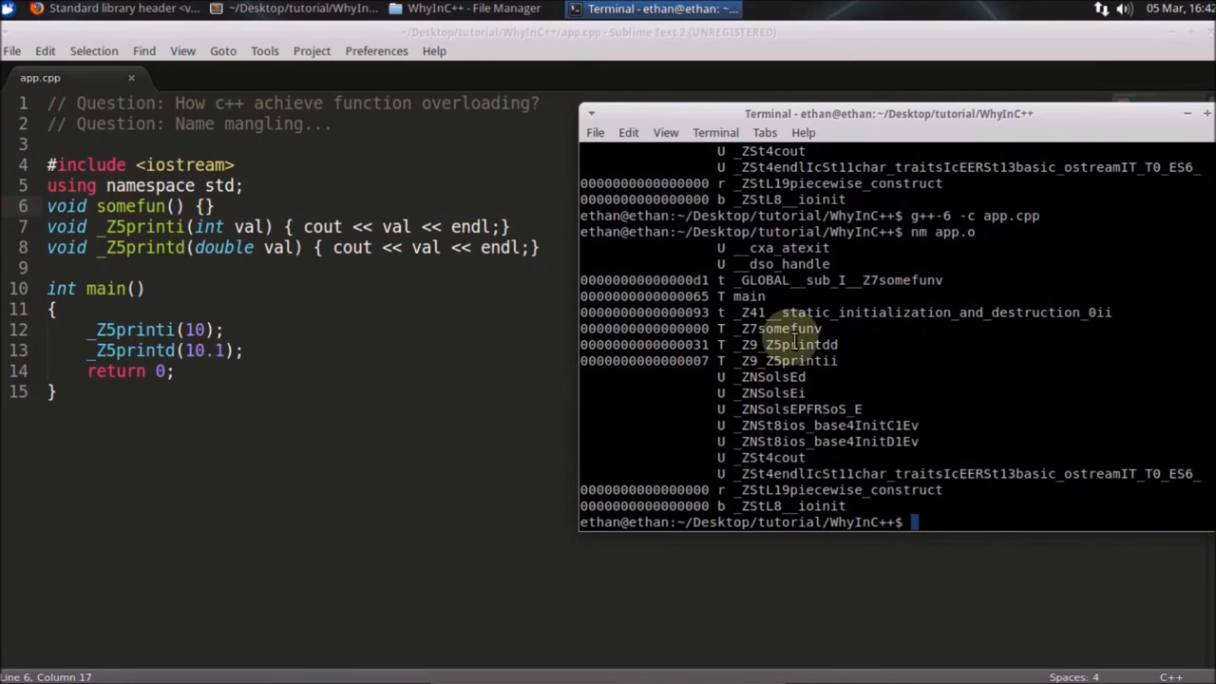
double_click(798, 327)
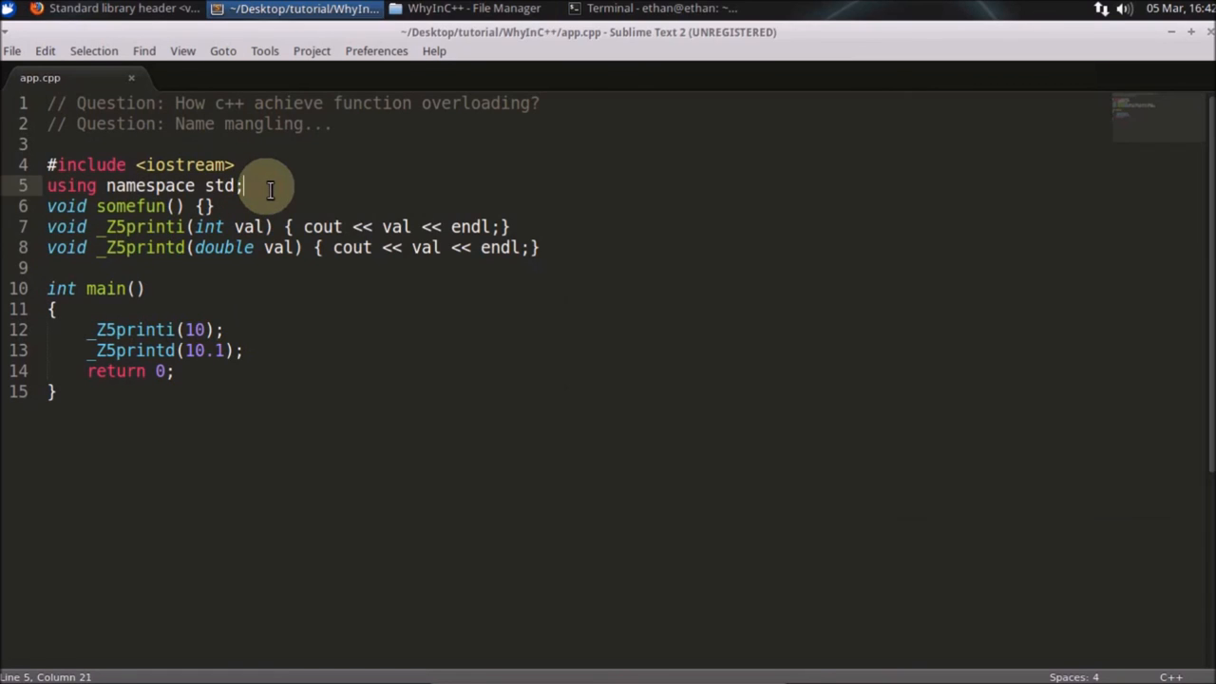
- Define class Base with a public empty PrintOBJ() method, save, and recompile in Terminal
text(clsaa)
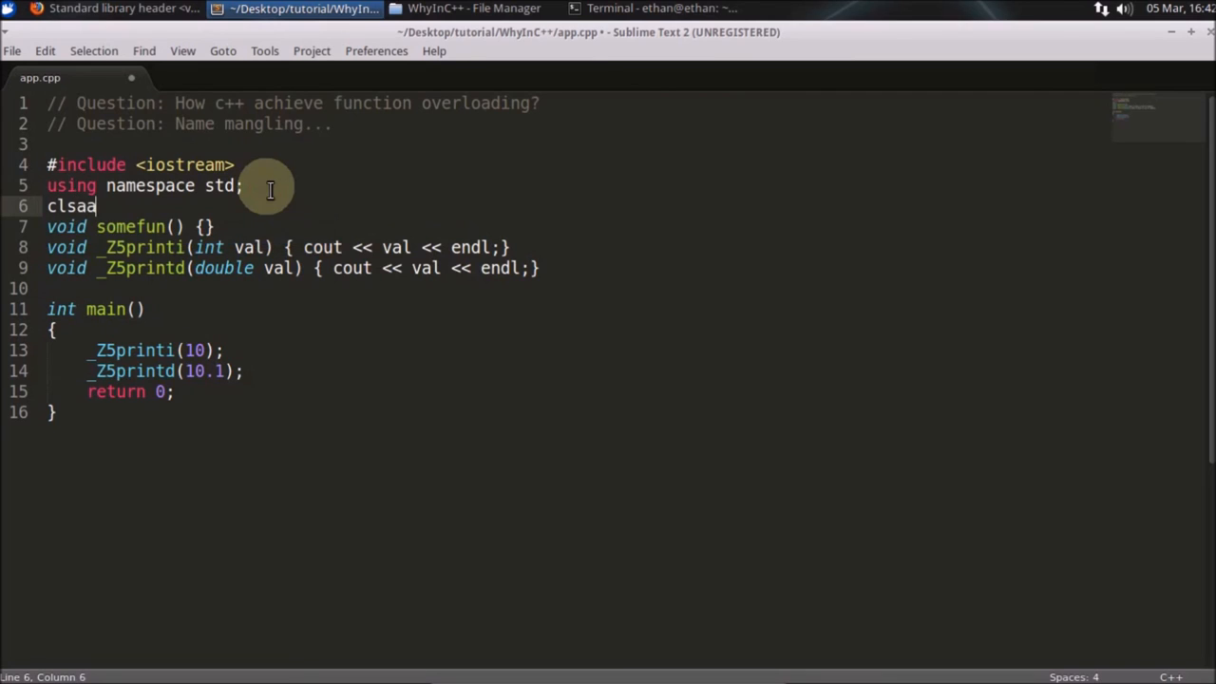
text(class B)
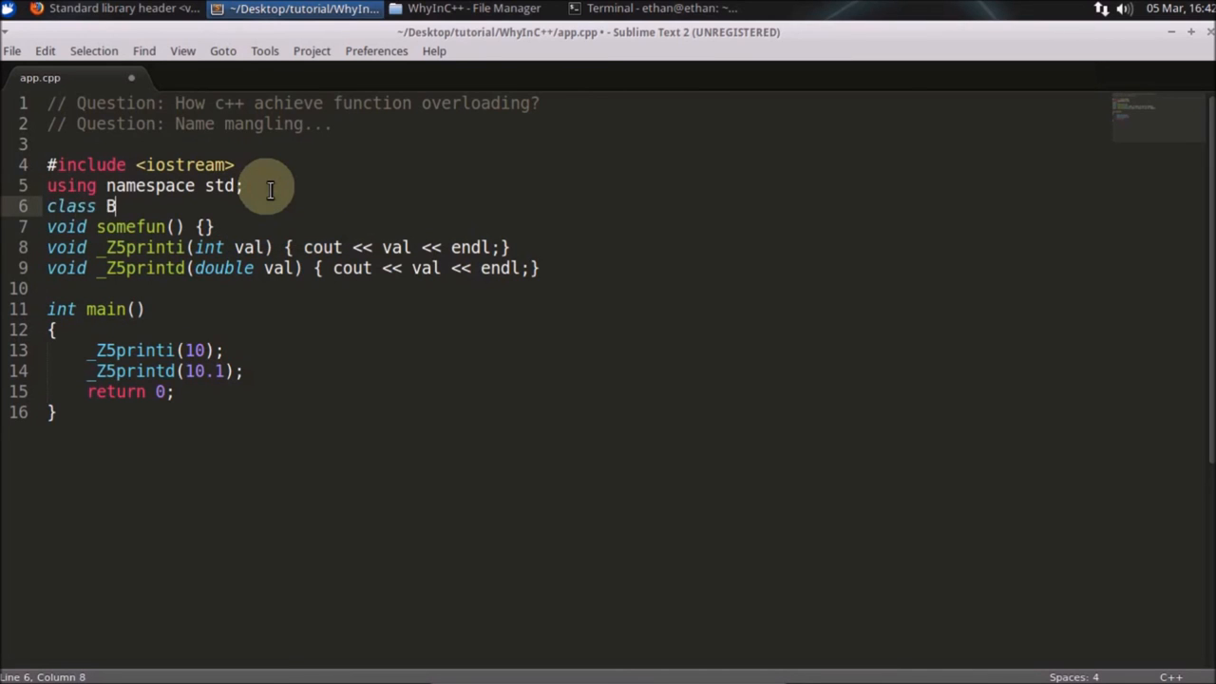
text(ase{})
text(void PrintOBJ(){})
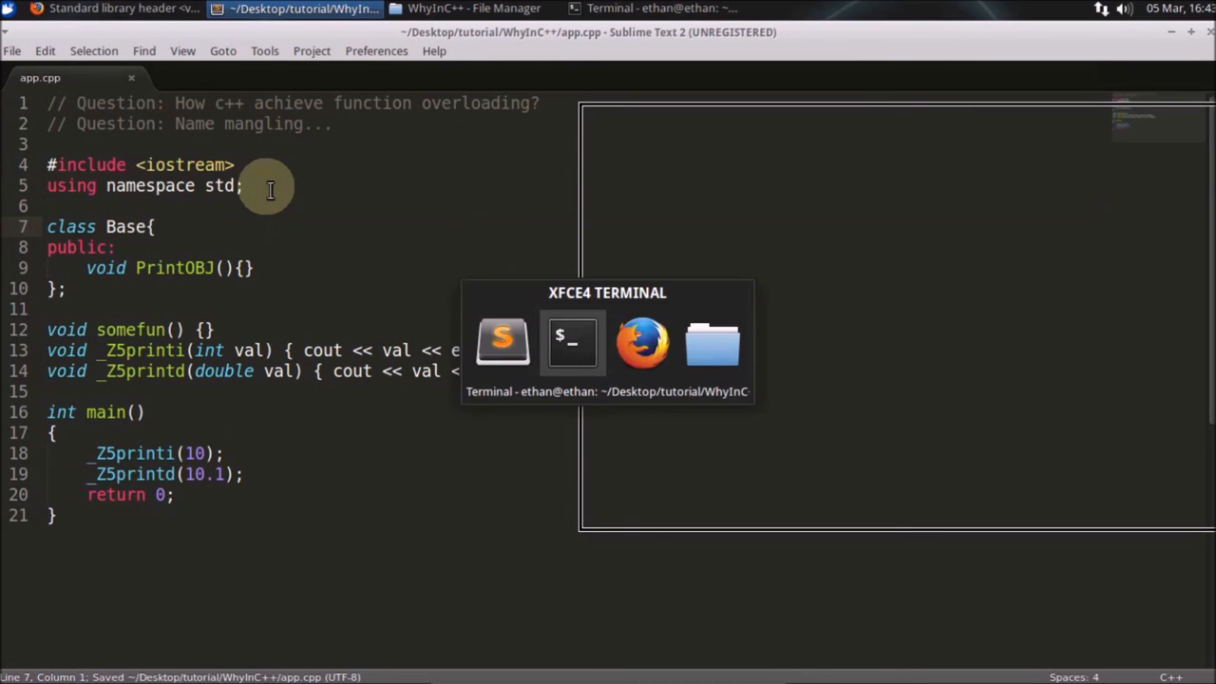
click(574, 343)
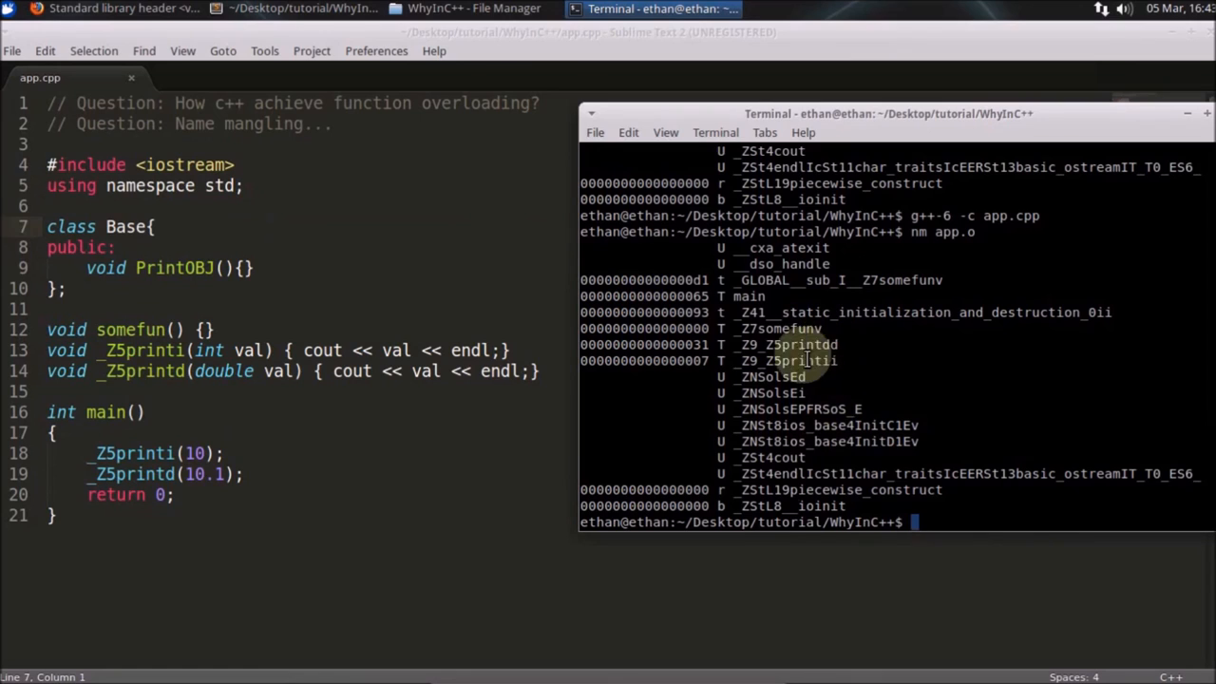
mouse_move(177, 426)
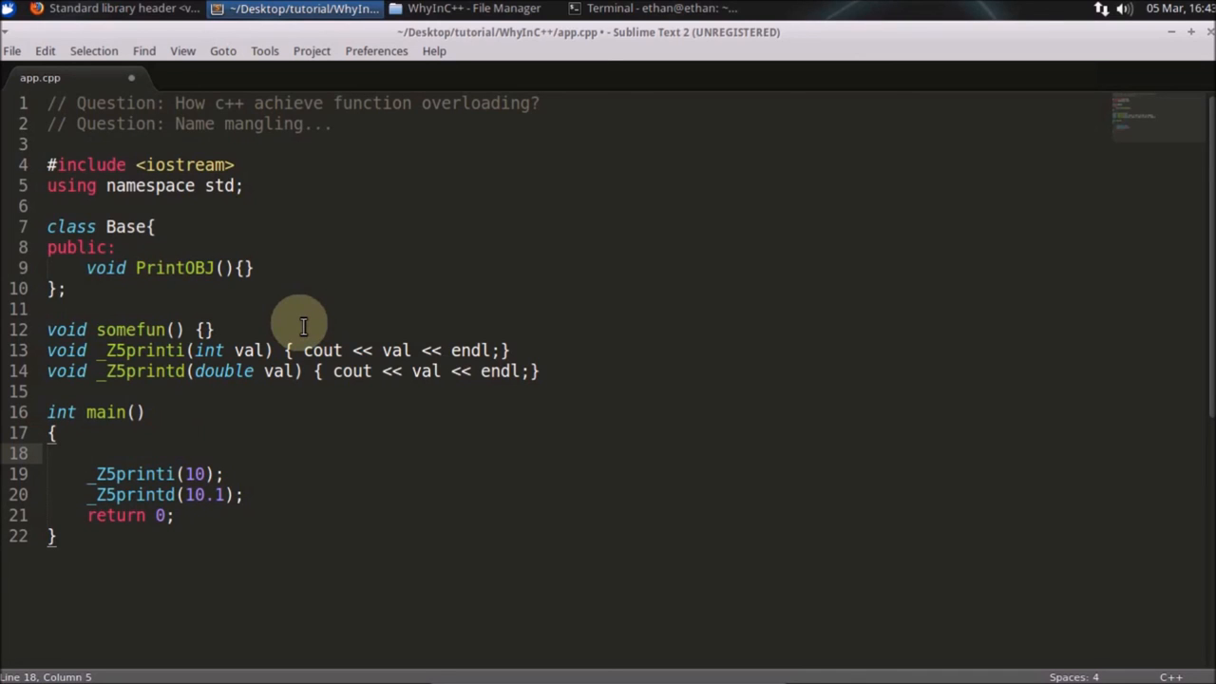
- In main create Base b and call b.PrintOBJ(), then rerun nm to see _ZN4Base8PrintOBJEv
text(B)
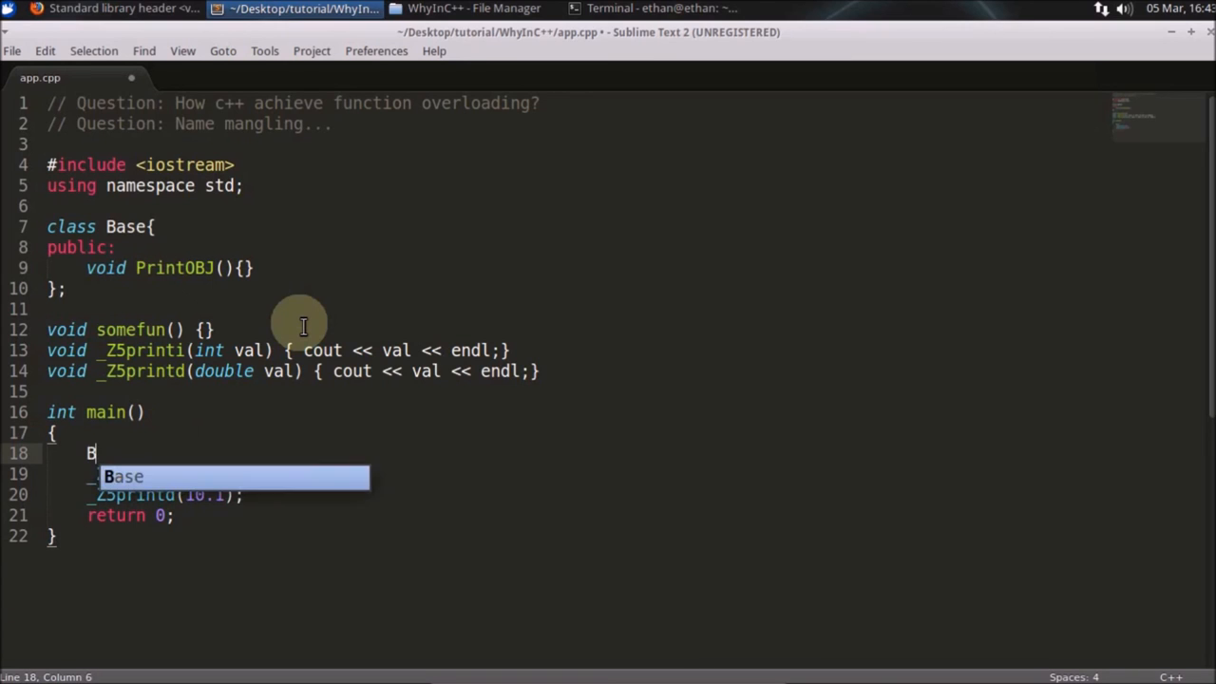
text(ase b;)
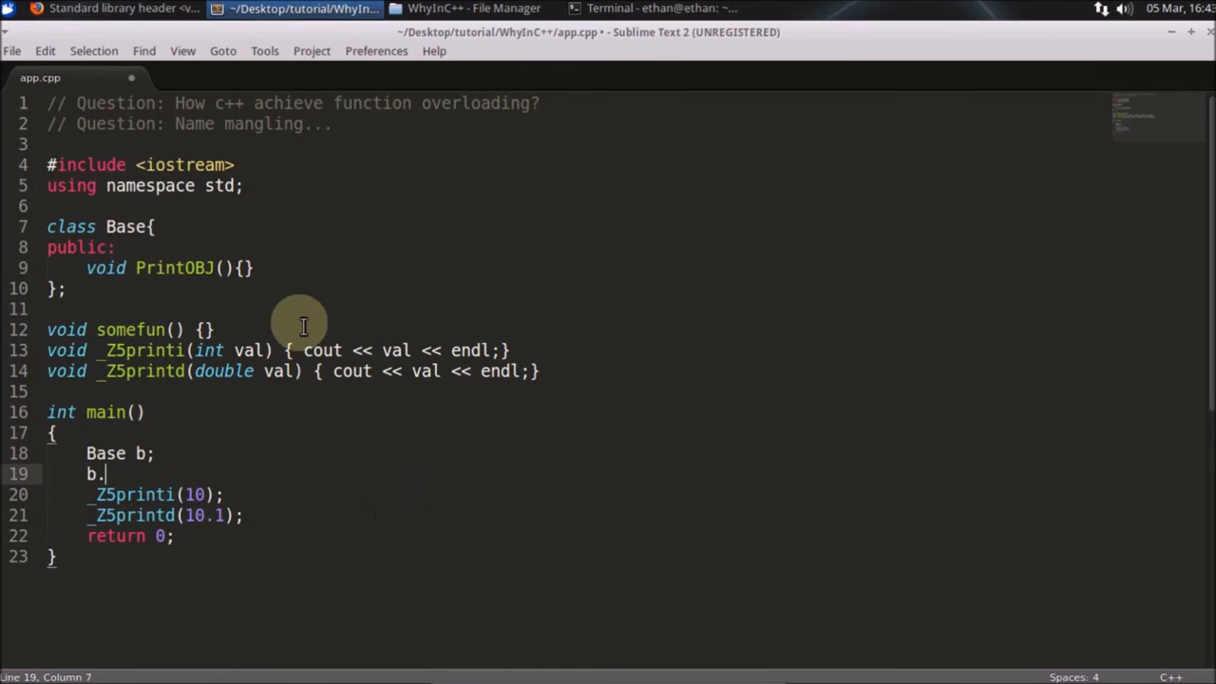
text(PrintOBJ())
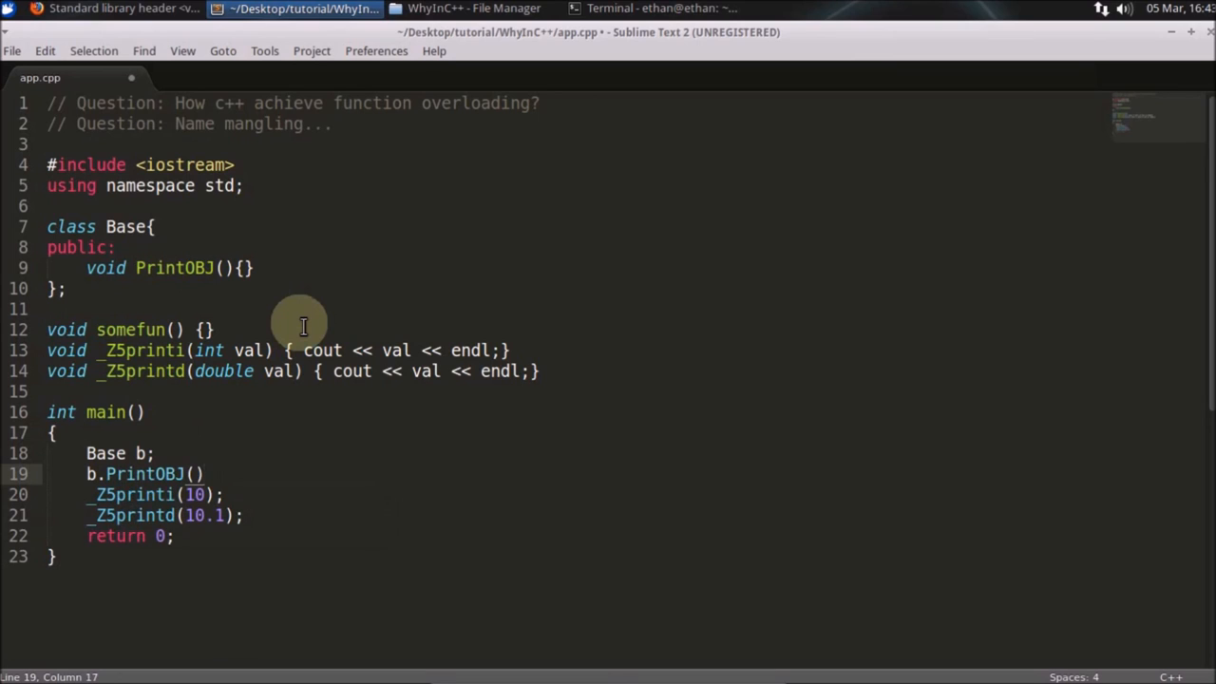
click(656, 8)
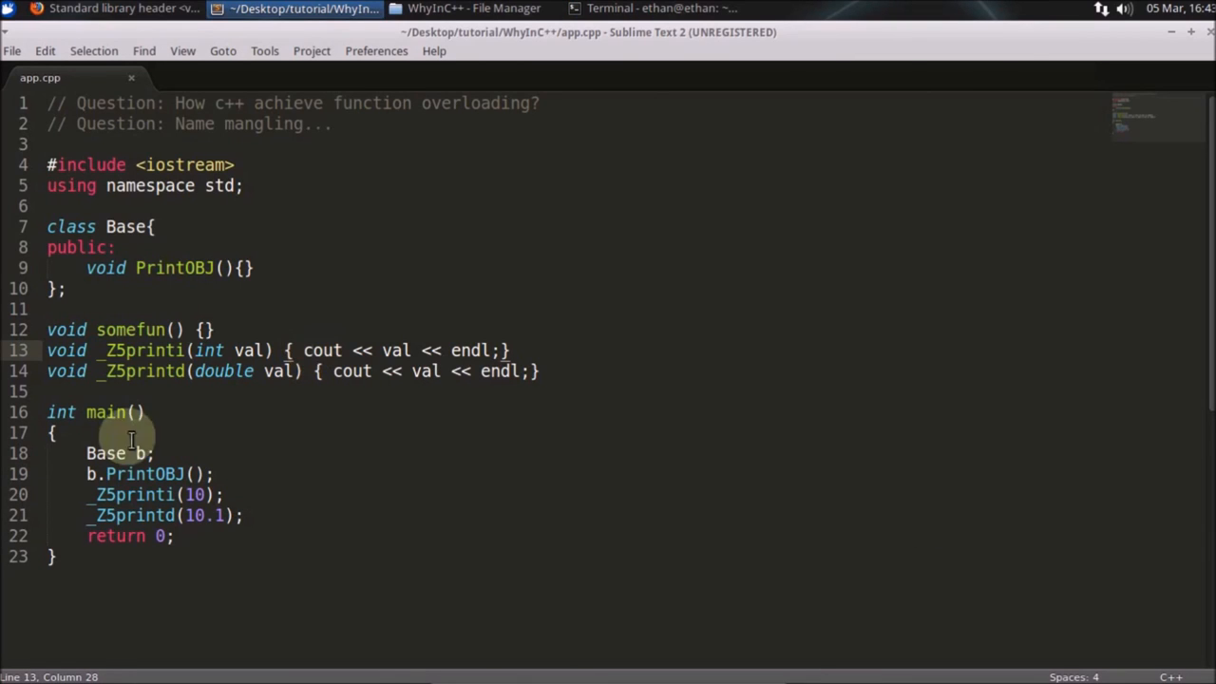
mouse_move(168, 371)
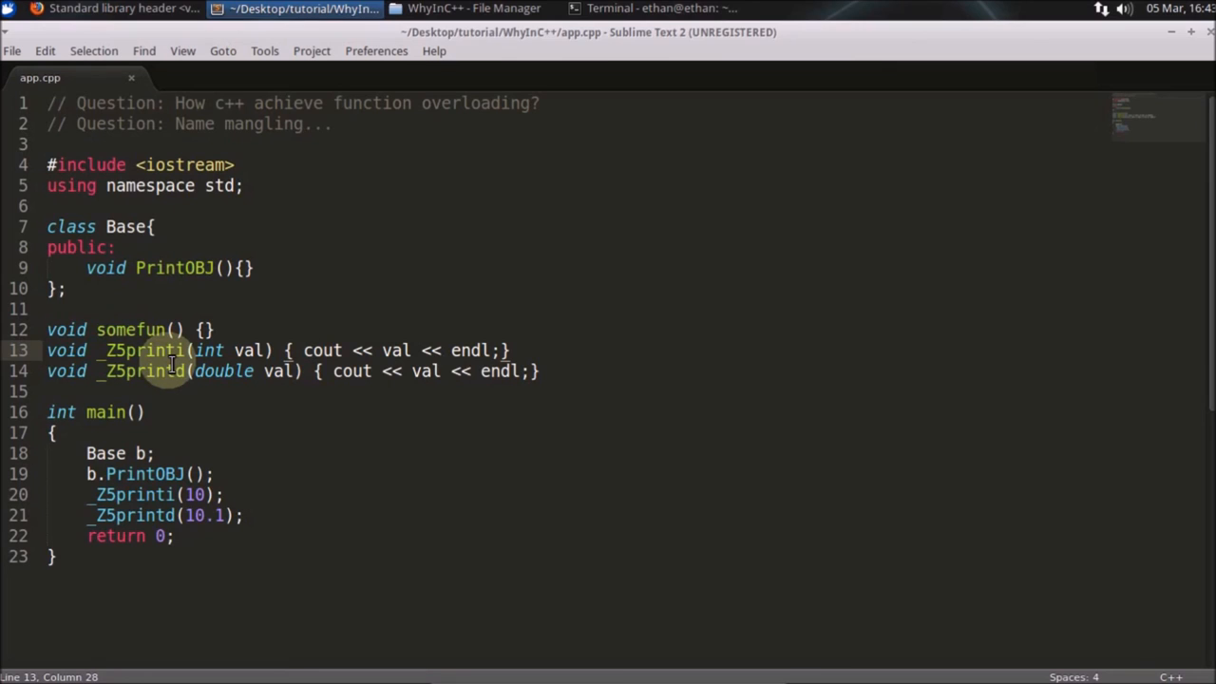
click(673, 8)
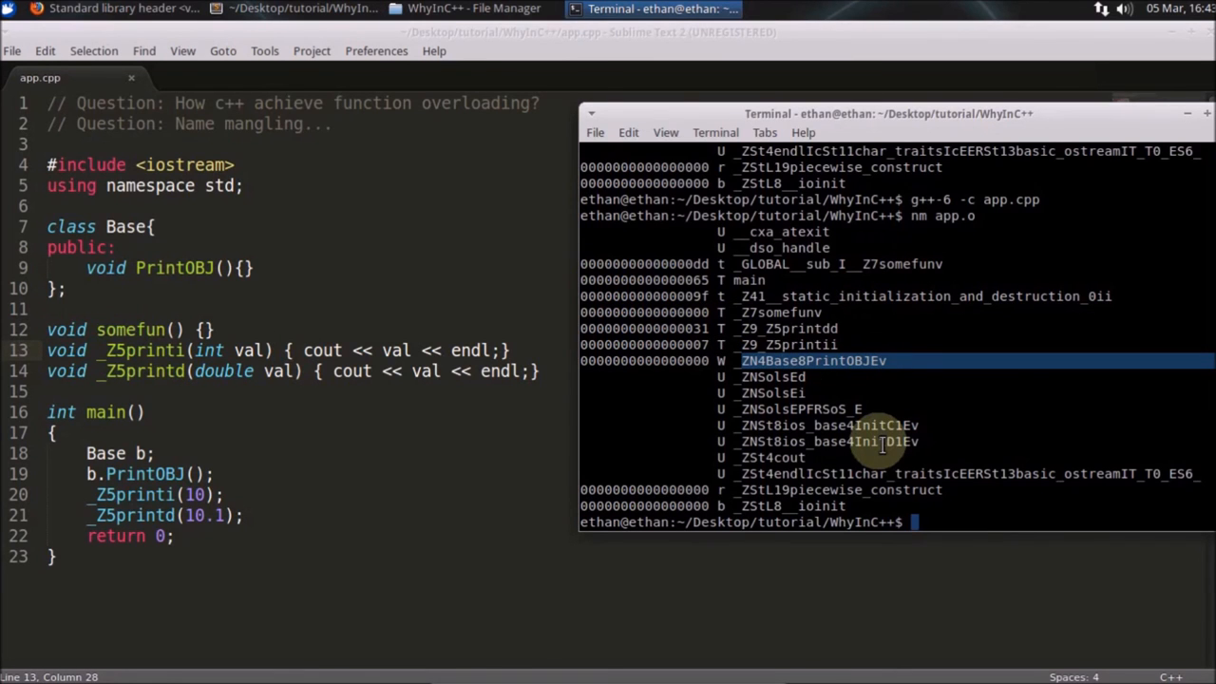
mouse_move(859, 340)
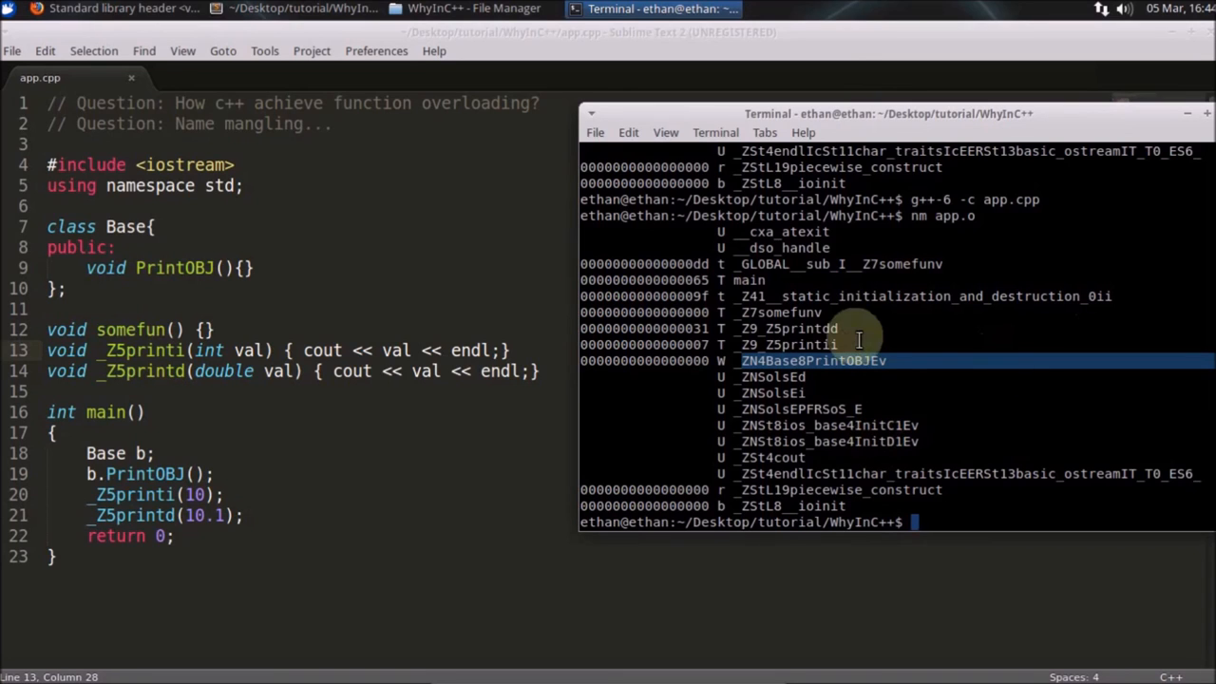
mouse_move(770, 247)
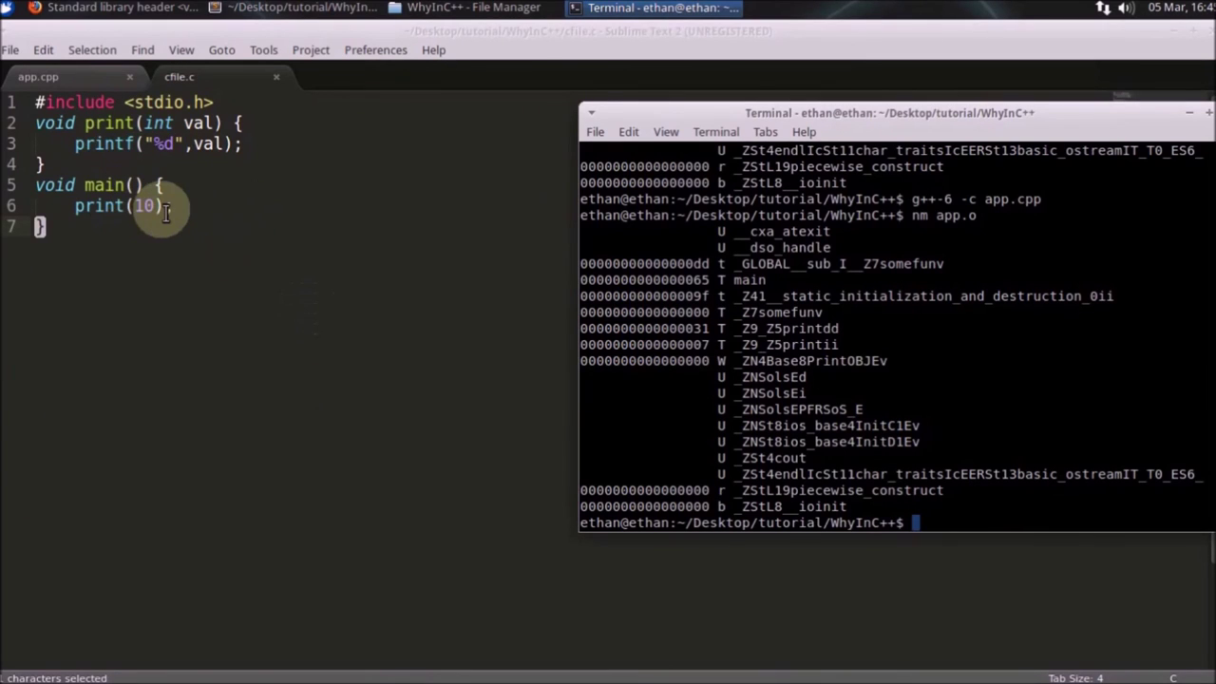
- Compile cfile.c with gcc, confirm nm shows unmangled main and print, then return to app.cpp
text(nm app.o)
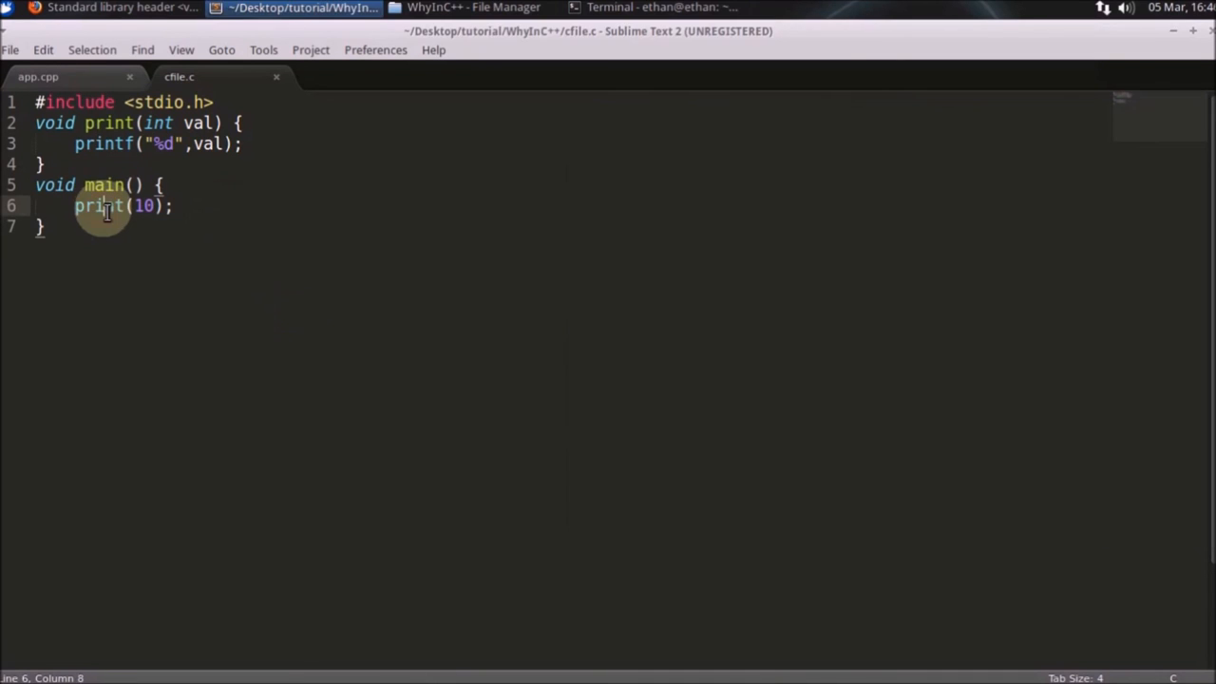
click(692, 8)
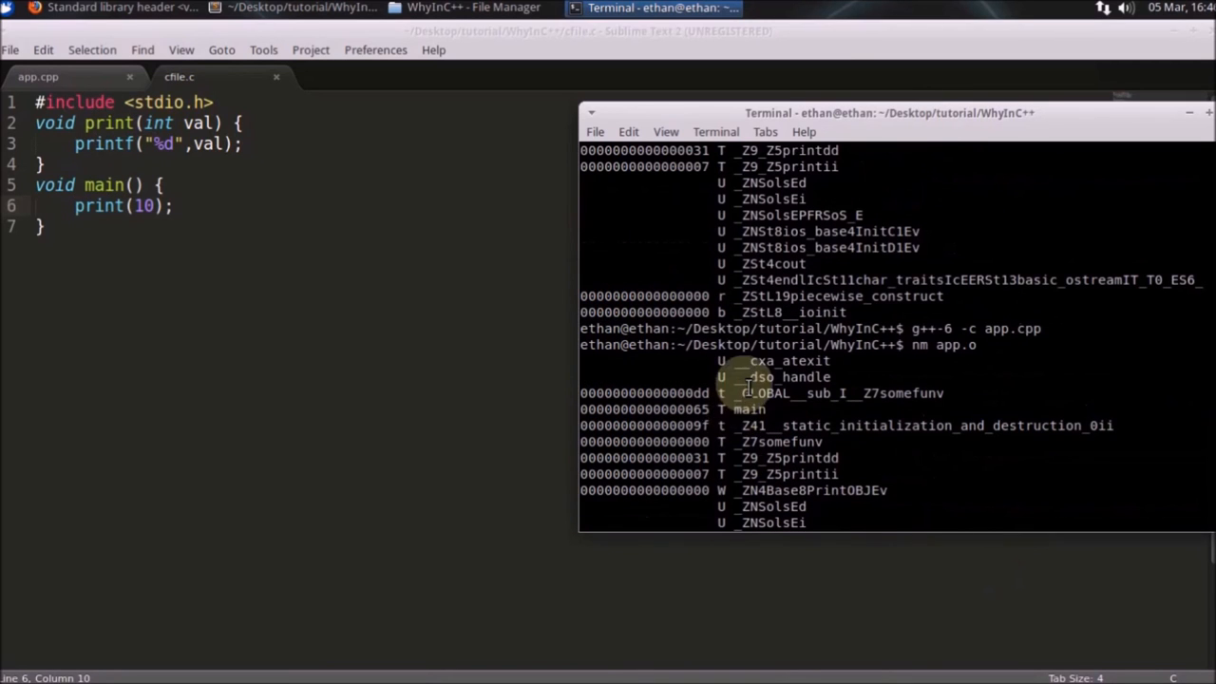
mouse_move(776, 410)
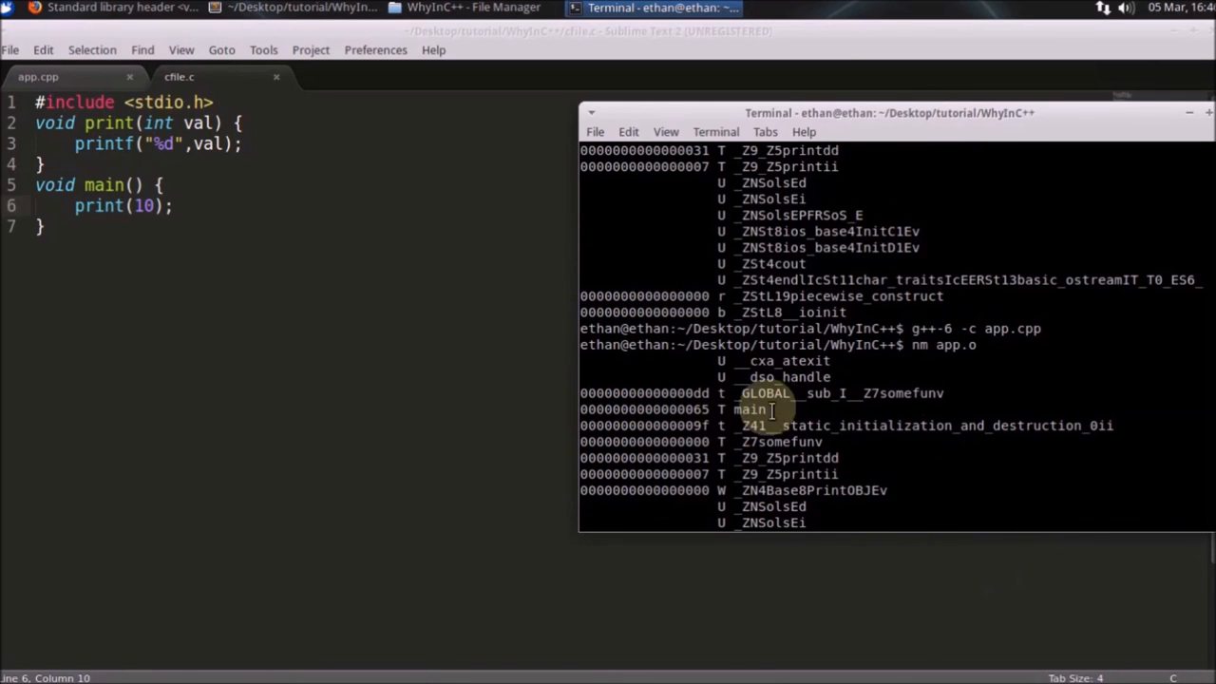
double_click(753, 411)
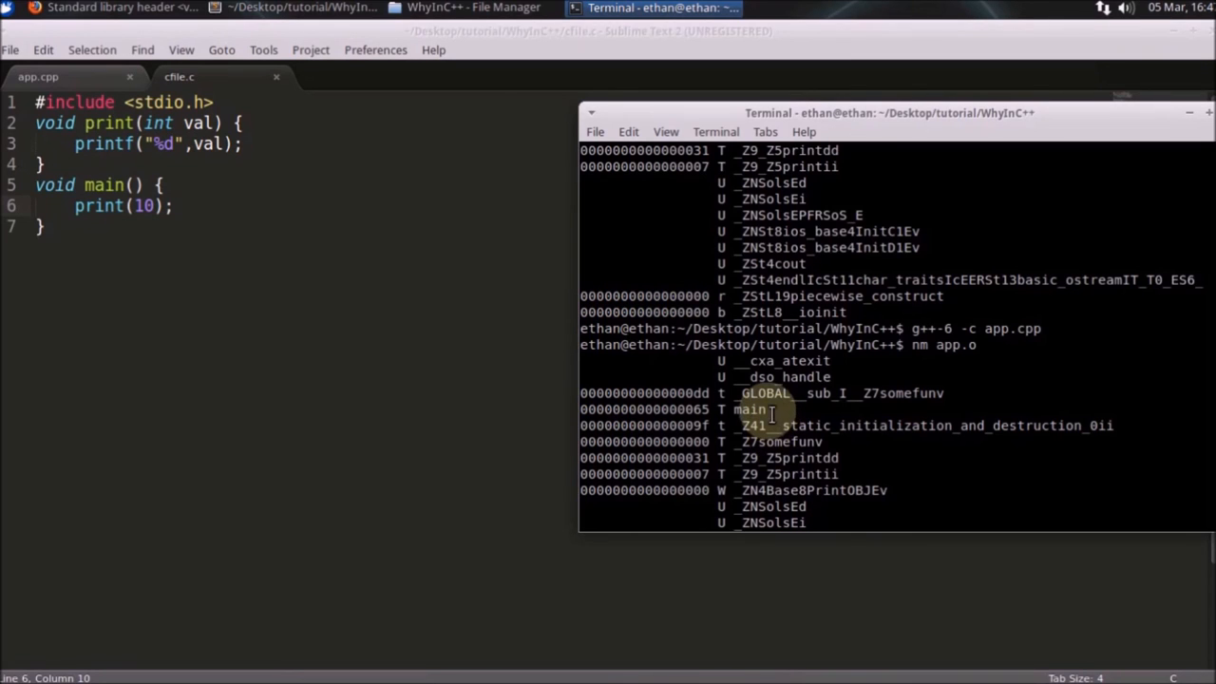
double_click(748, 408)
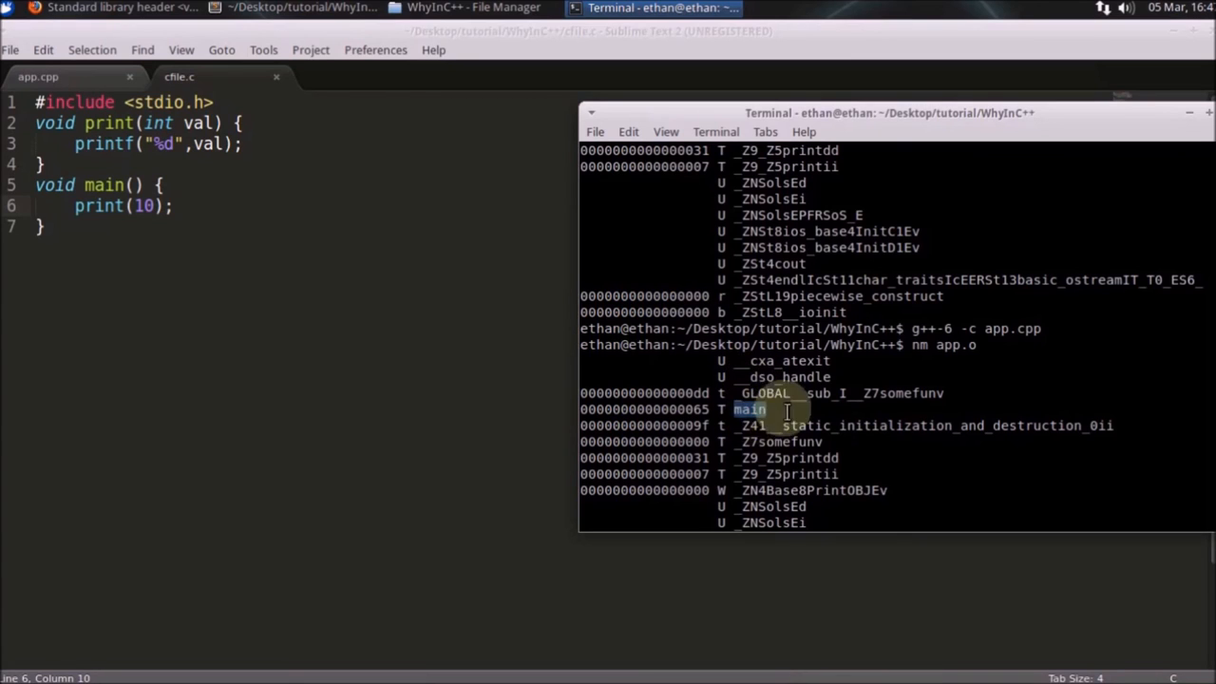
mouse_move(759, 394)
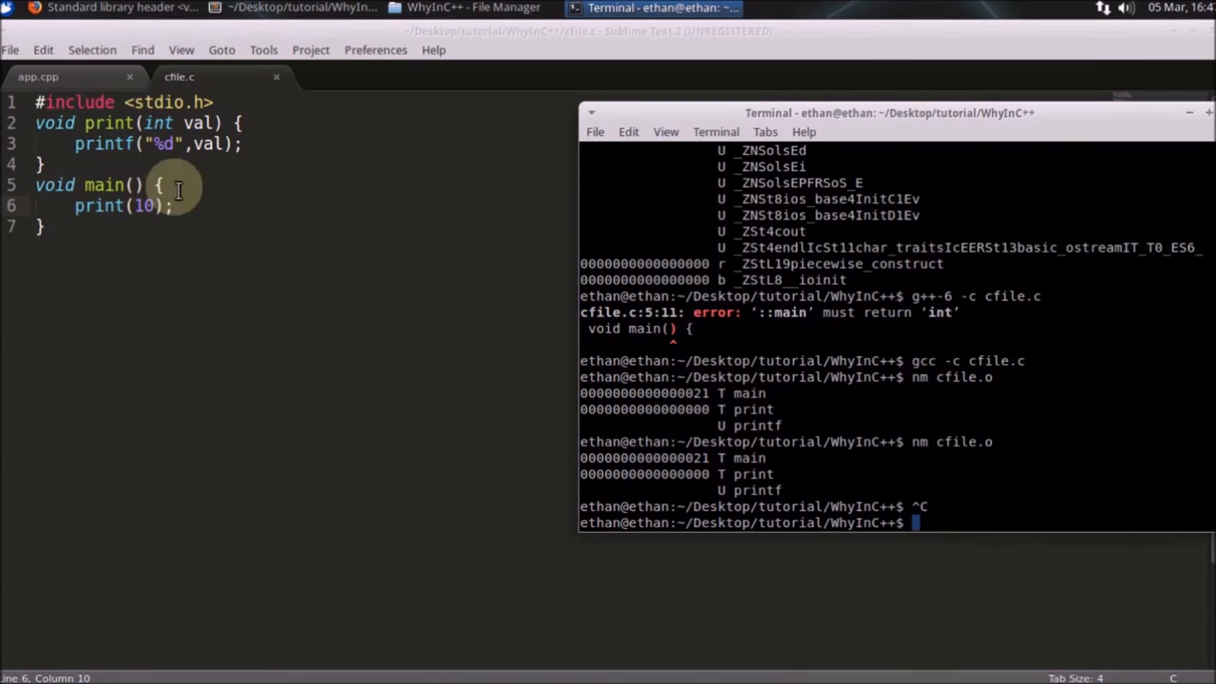
mouse_move(199, 185)
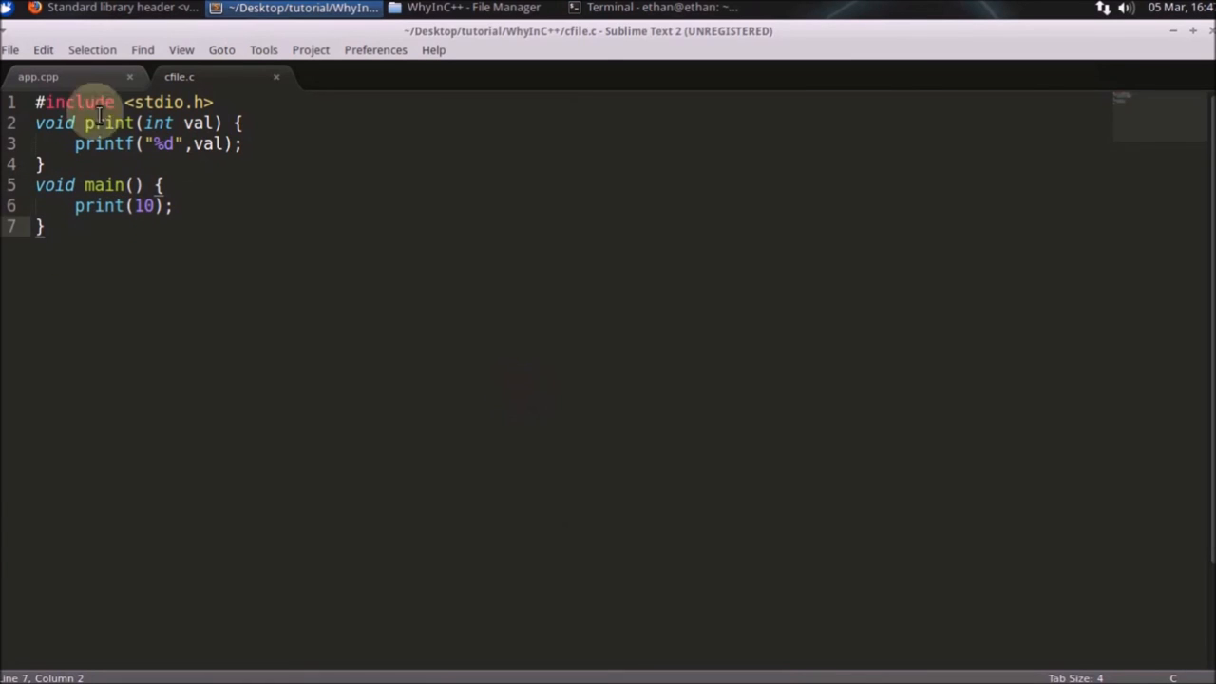
click(38, 76)
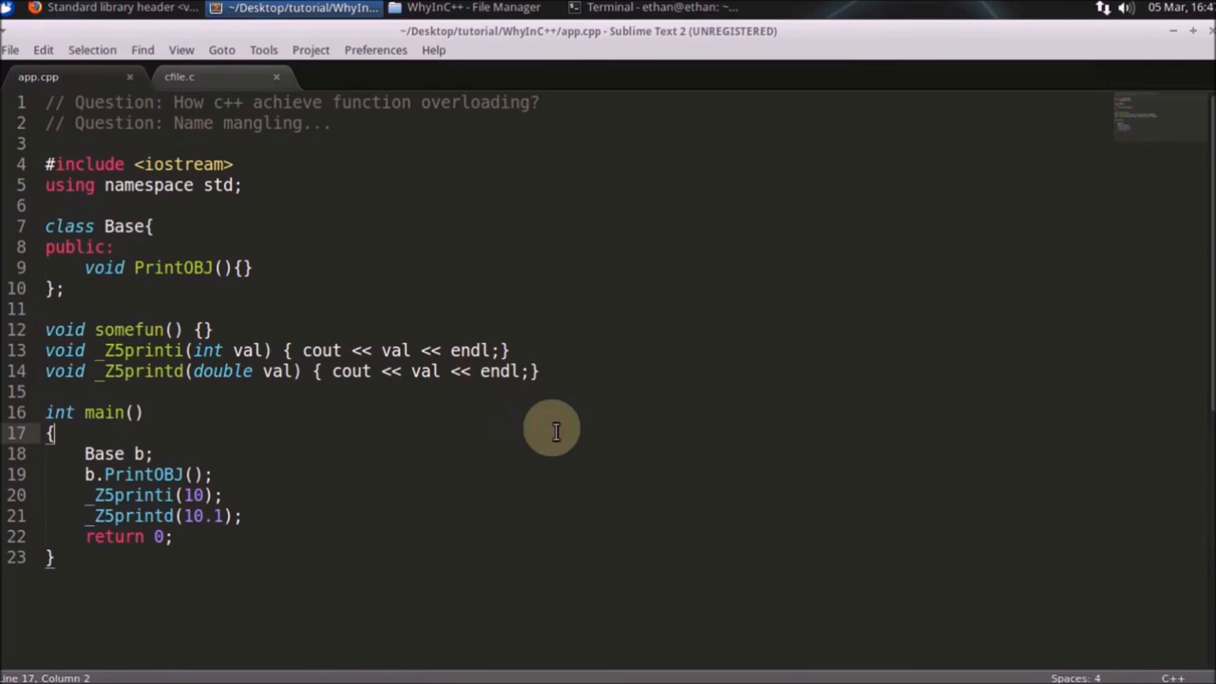